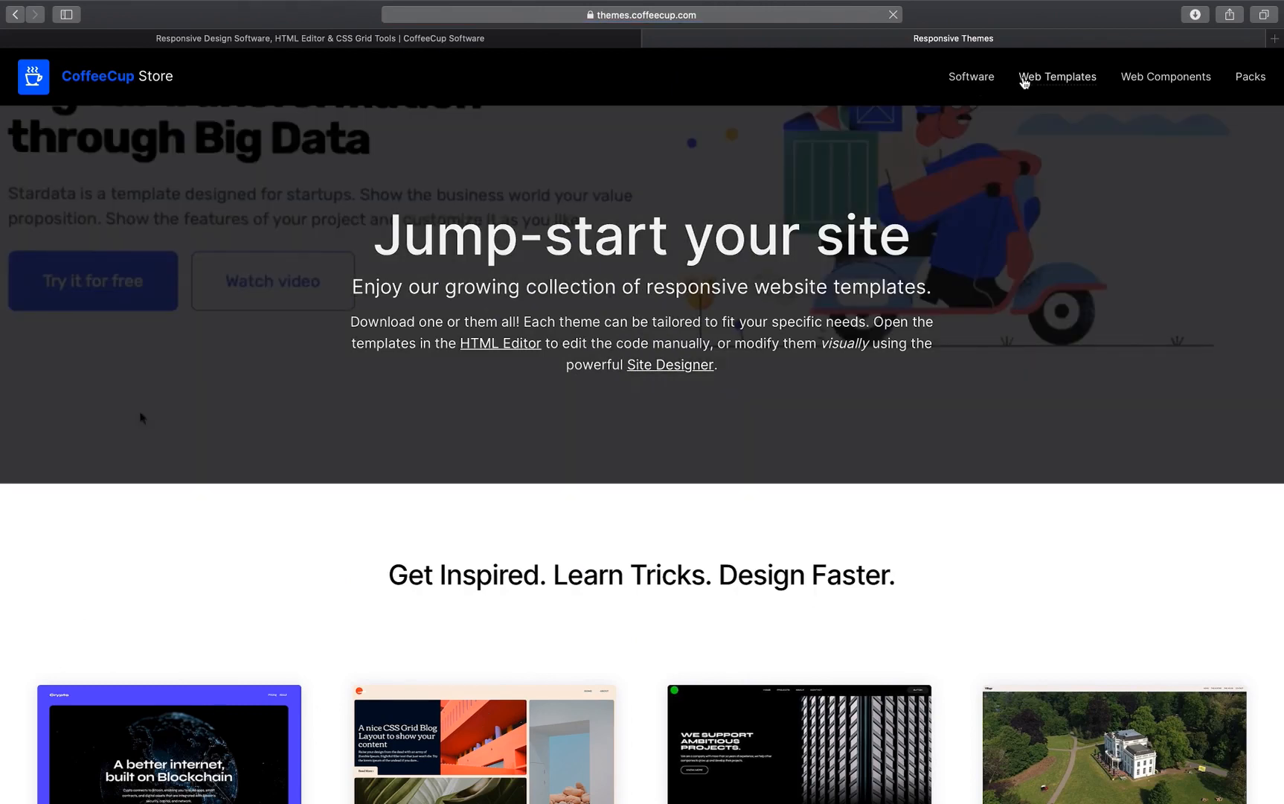
# Step: Browse the themes gallery to the Wedding template and download its Site Designer version
pyautogui.scroll(-3)
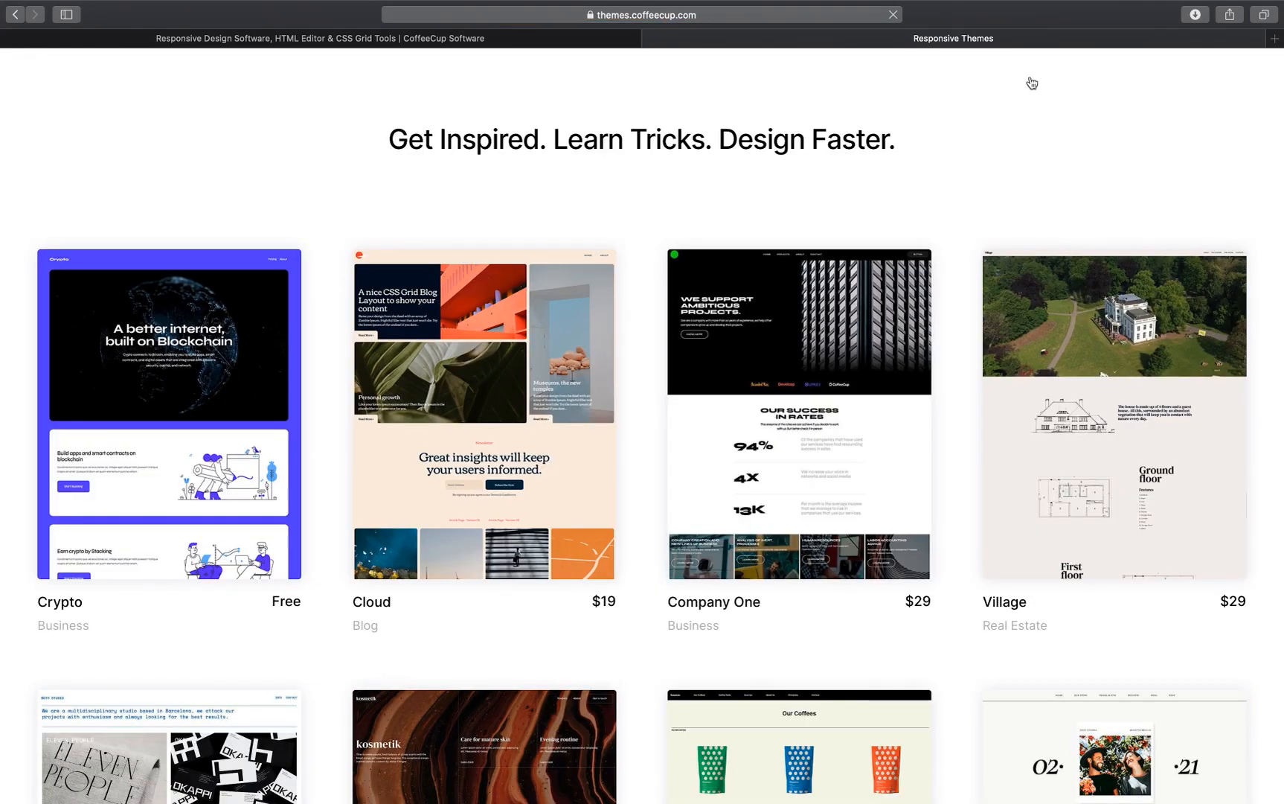
pyautogui.scroll(-3)
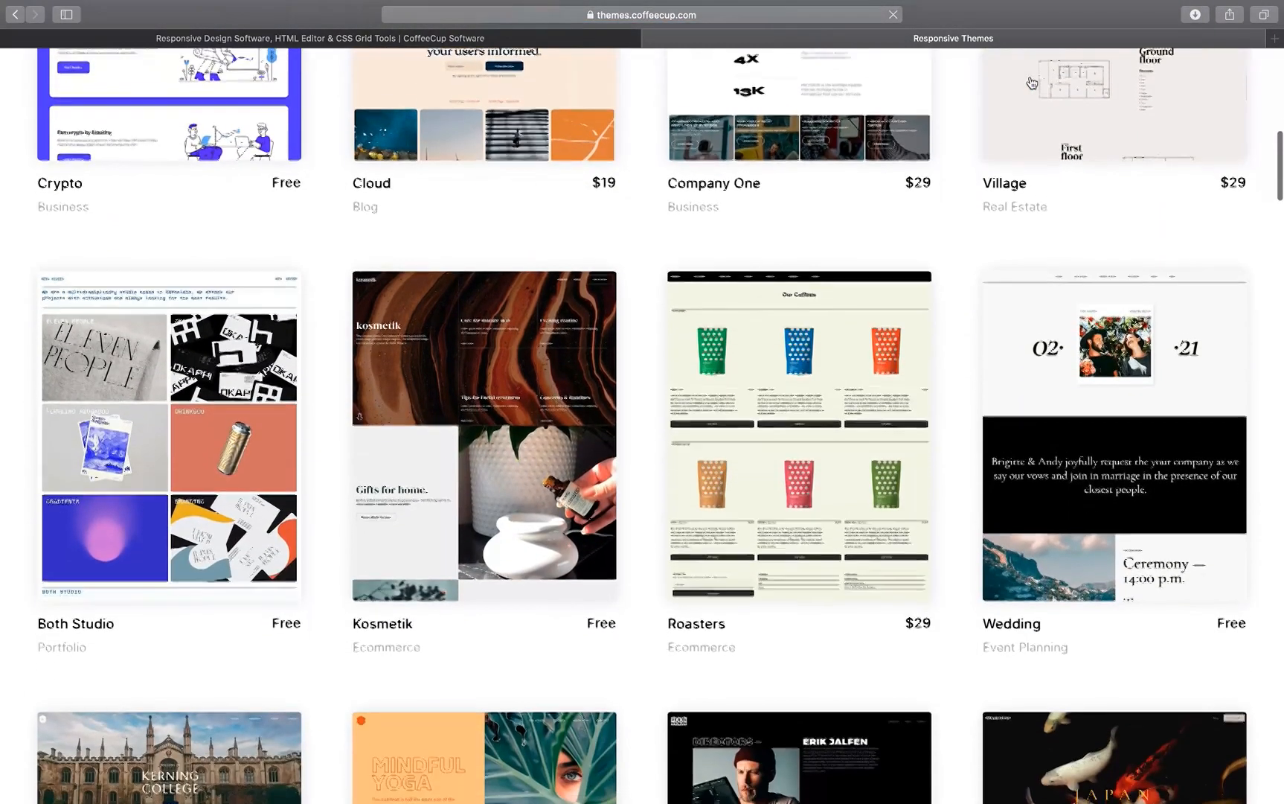
pyautogui.scroll(-3)
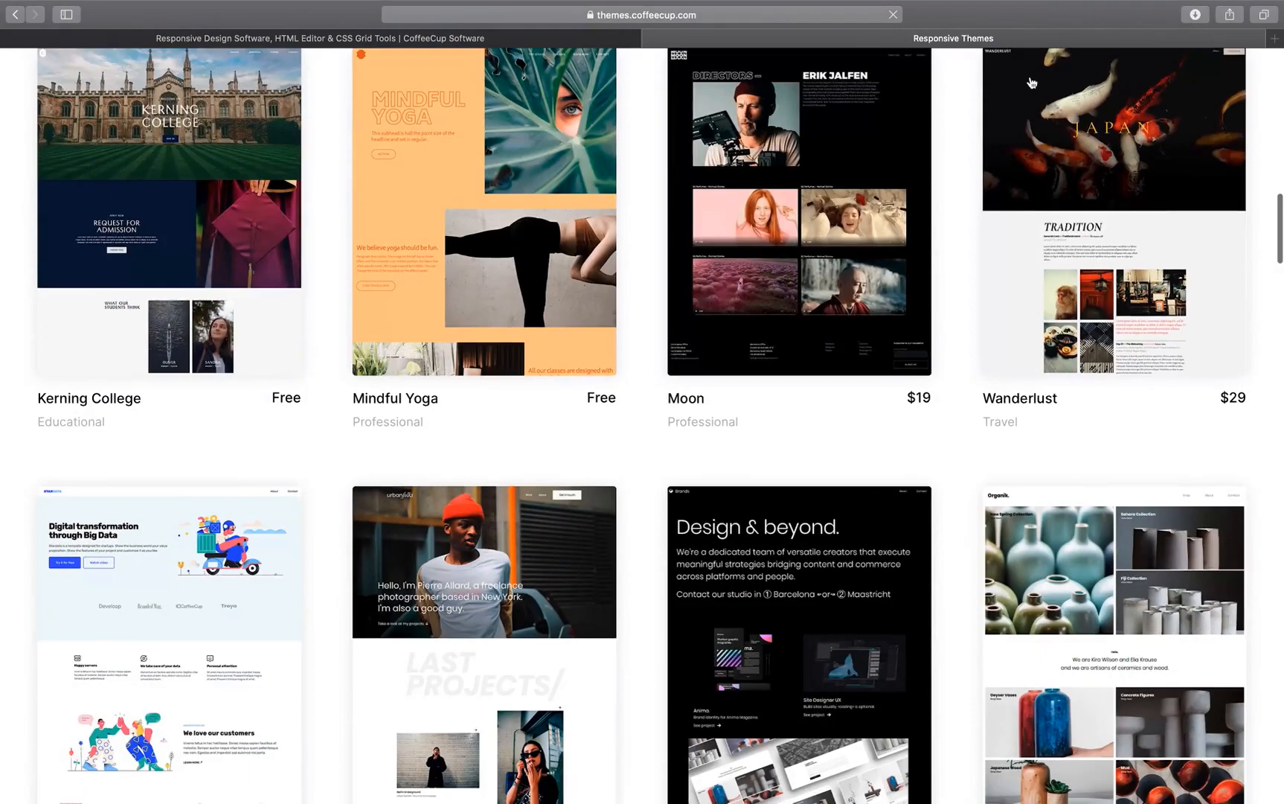
pyautogui.scroll(-3)
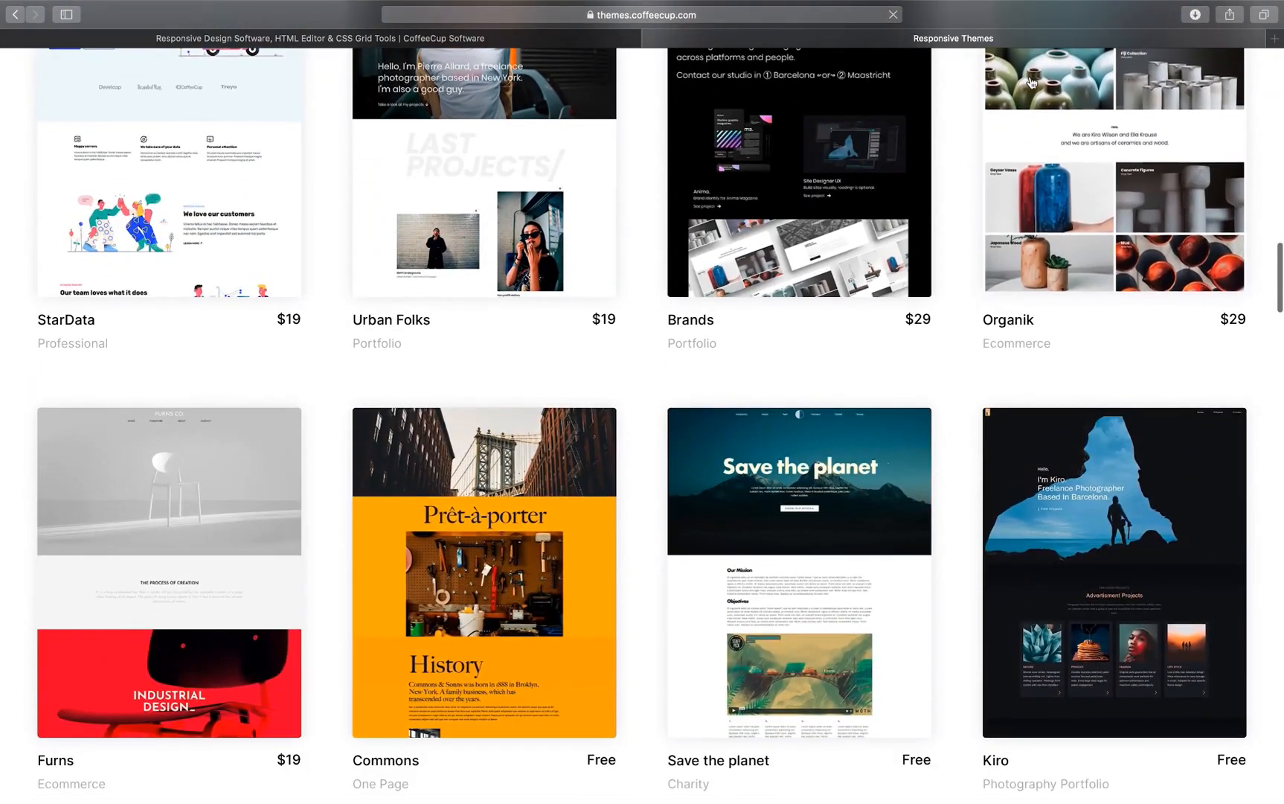
pyautogui.scroll(3)
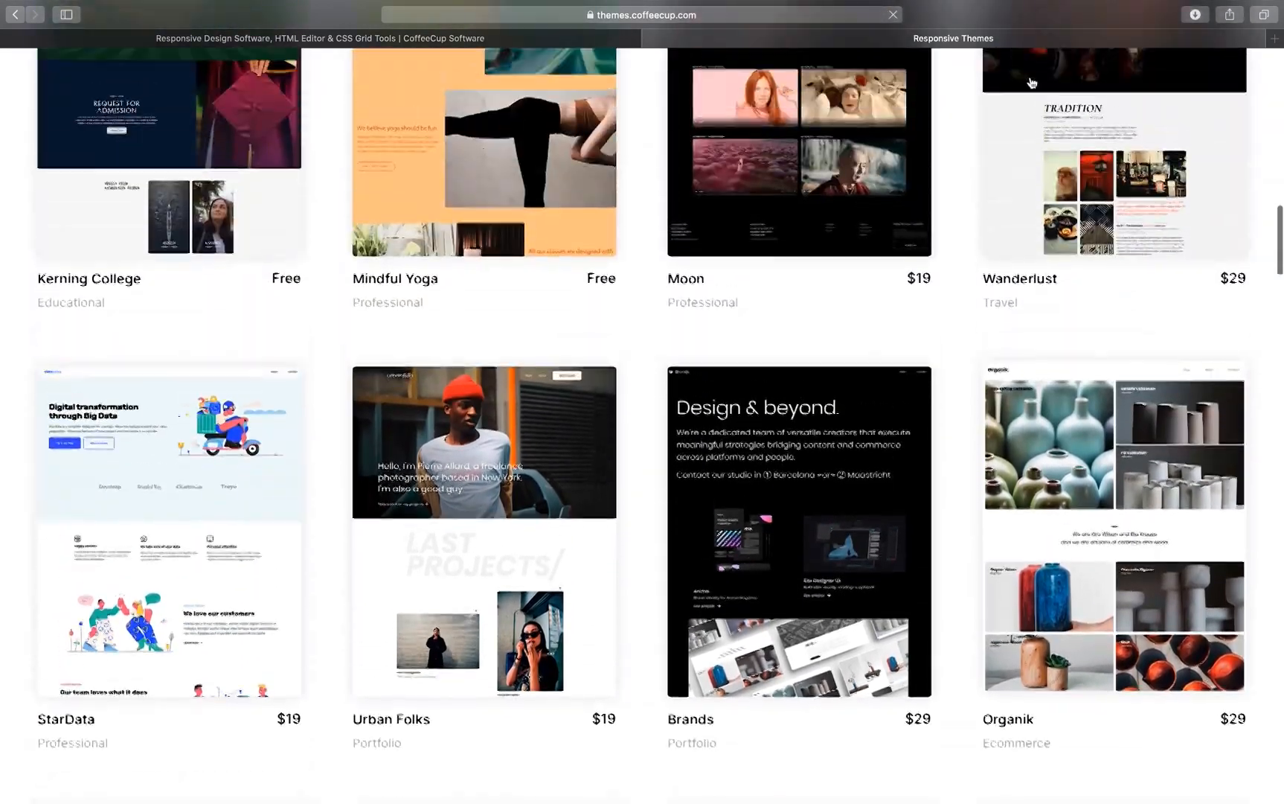
pyautogui.scroll(3)
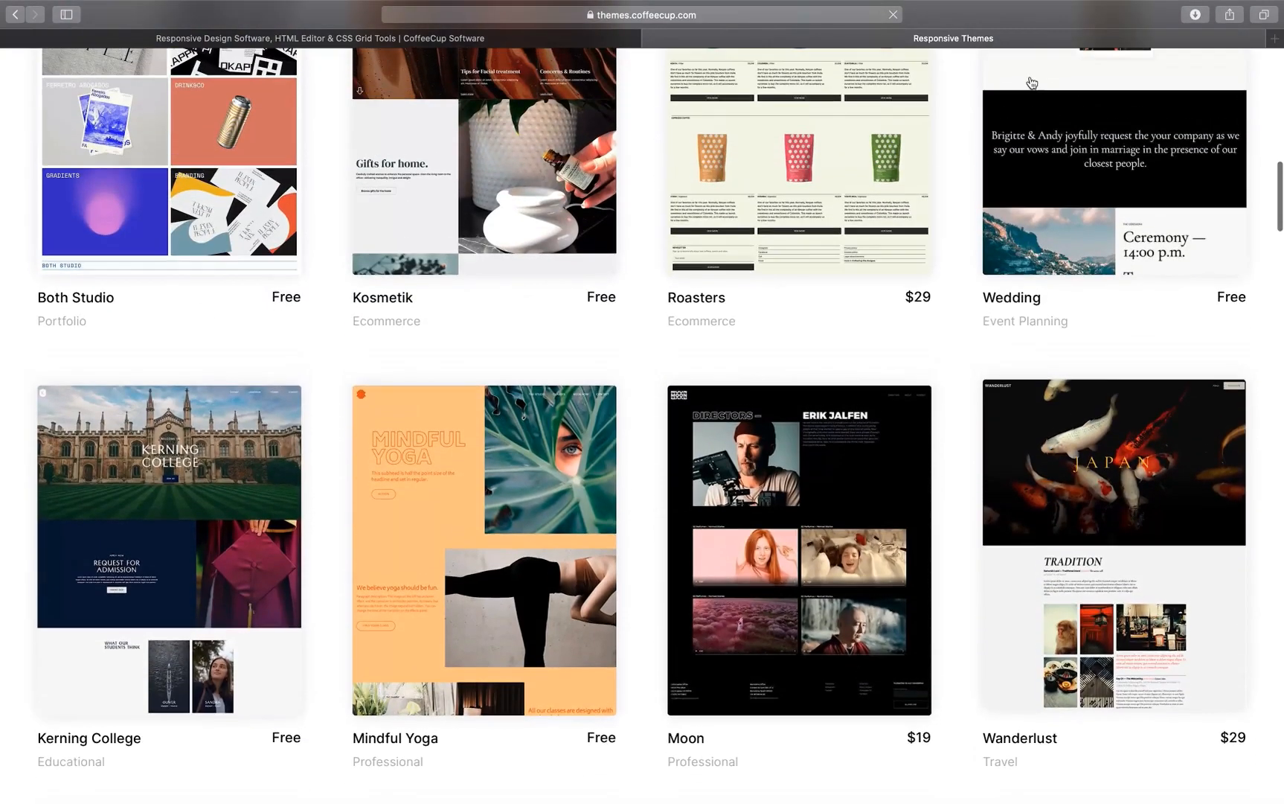
pyautogui.scroll(3)
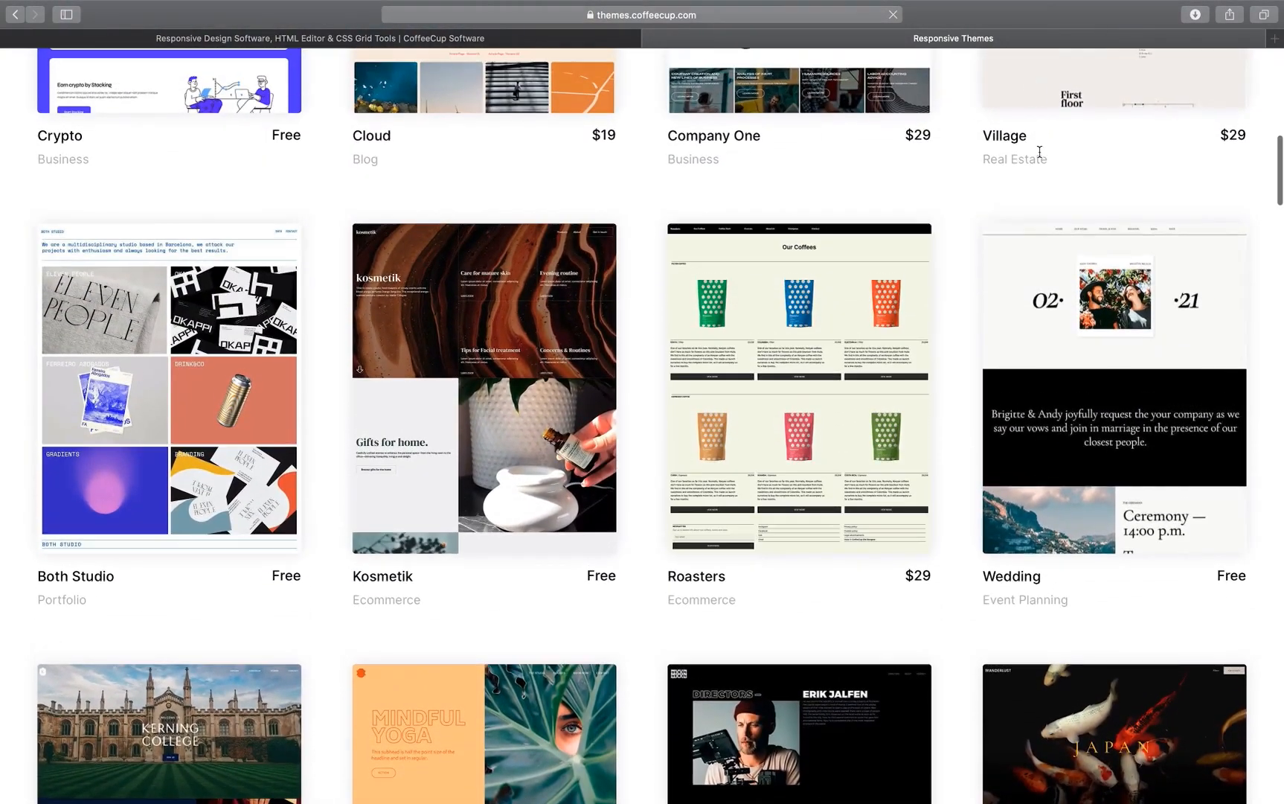
pyautogui.click(1112, 389)
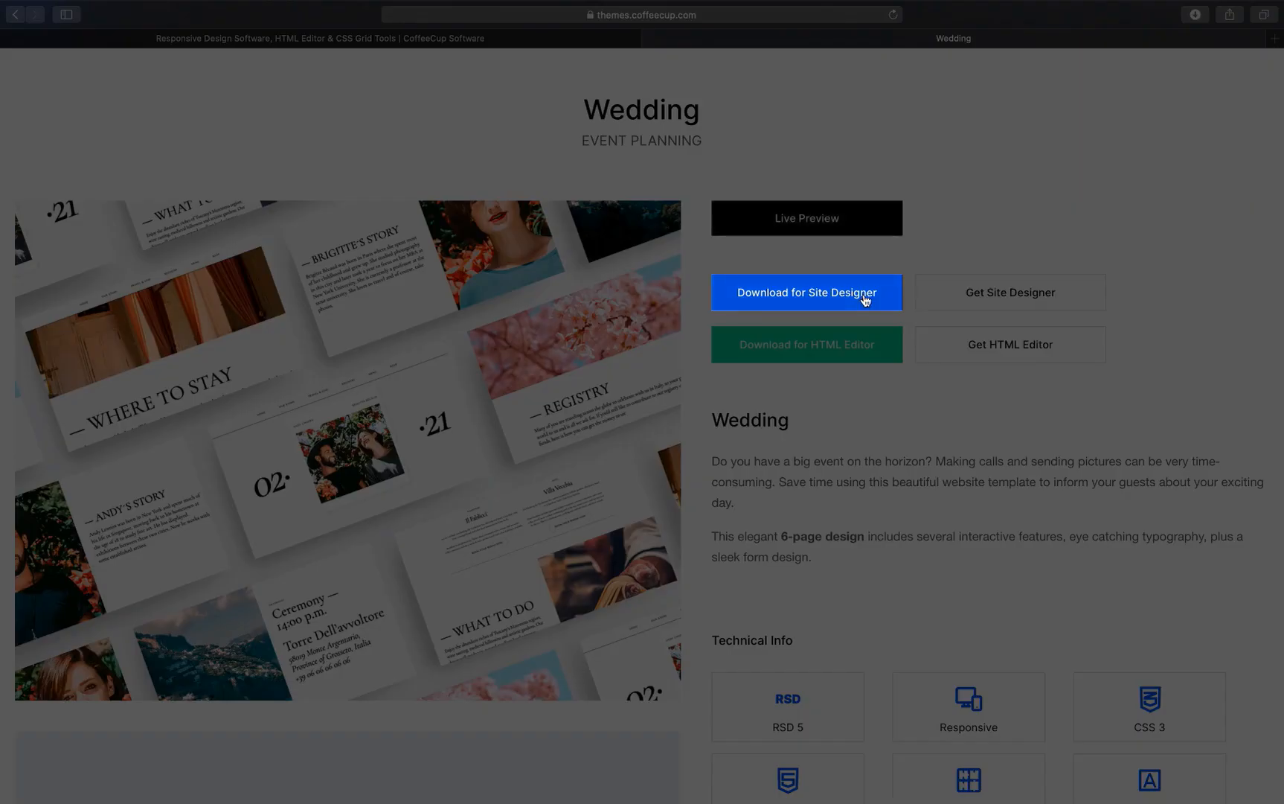
pyautogui.click(807, 293)
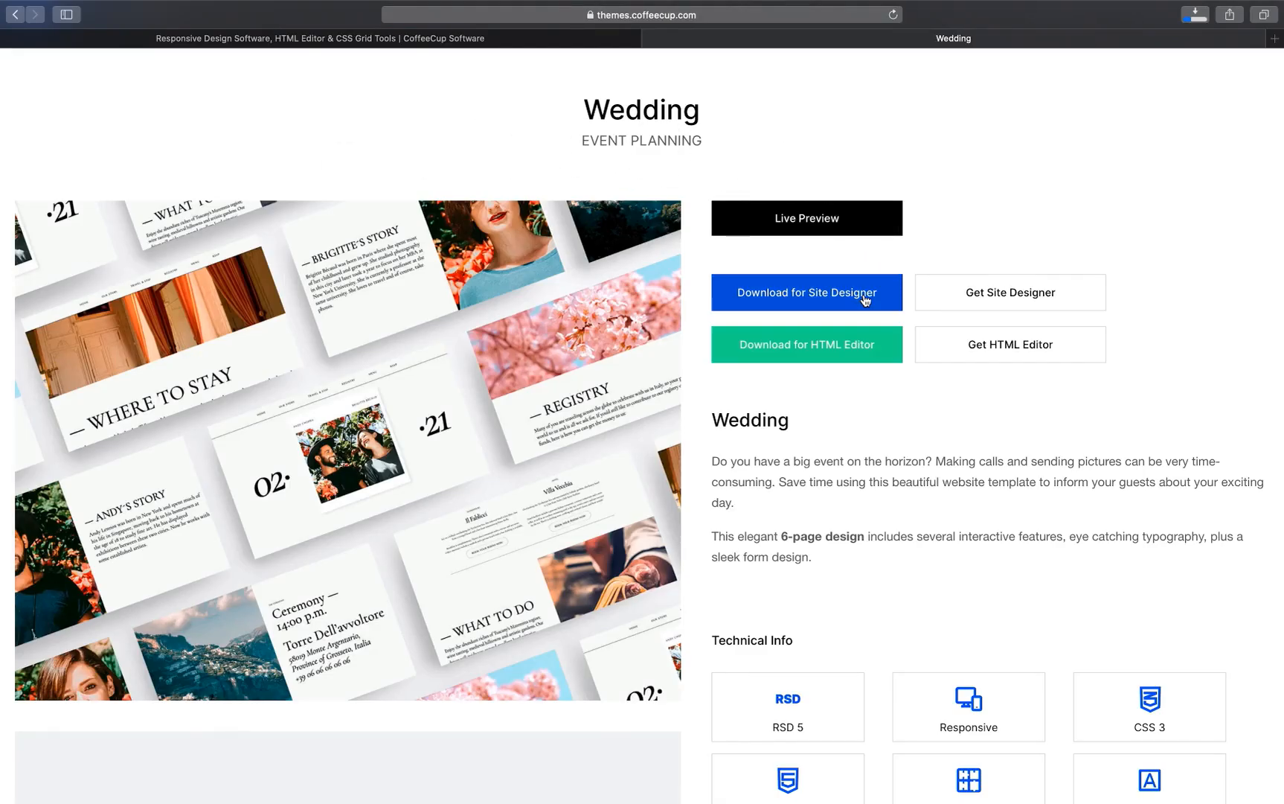
# Step: Launch Wedding.rsdtheme from Downloads and choose the Wedding Event template
pyautogui.click(806, 292)
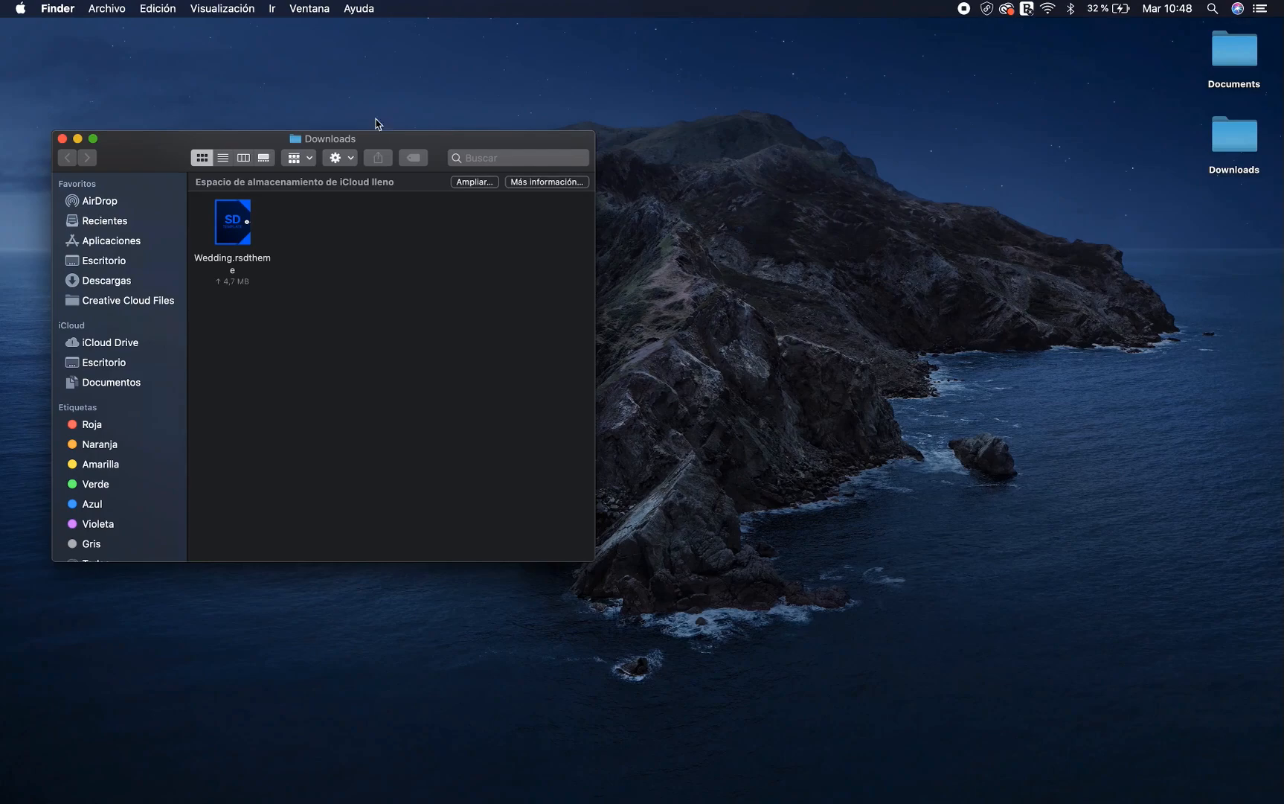
pyautogui.click(232, 222)
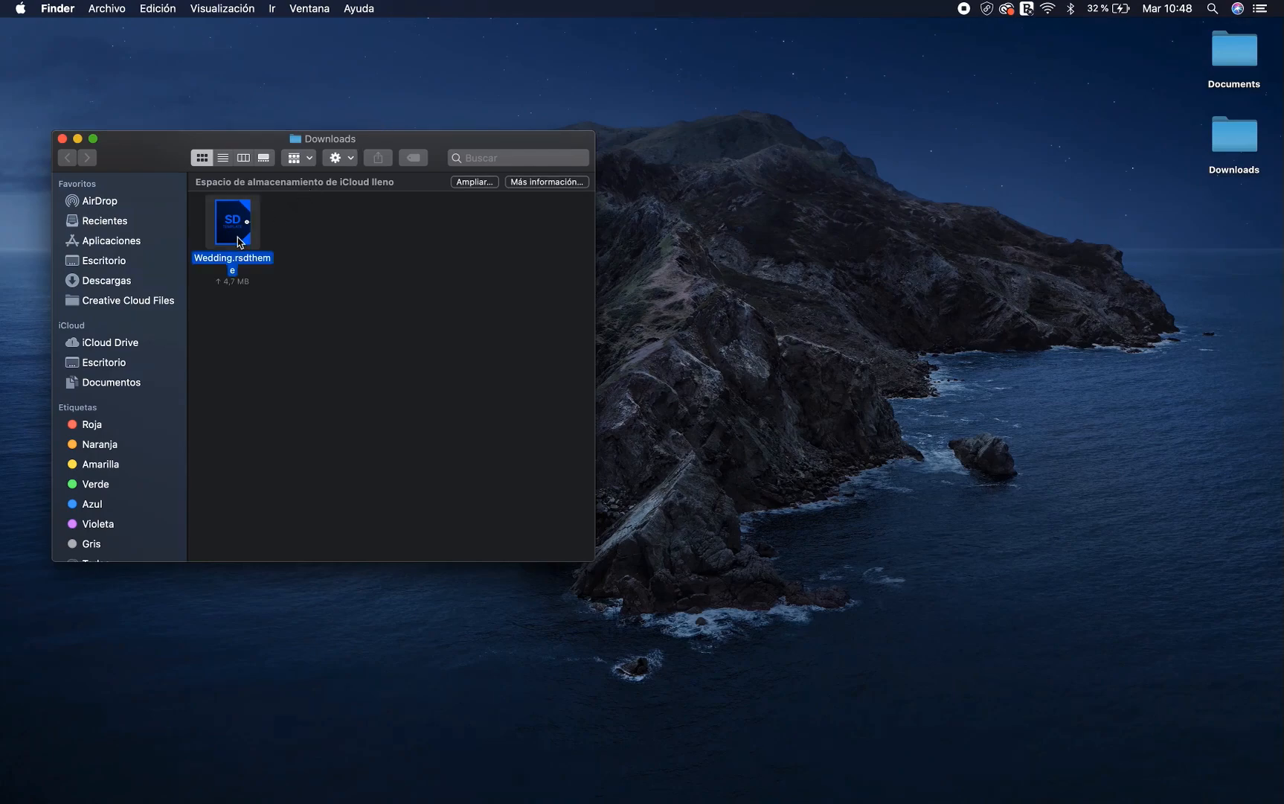
pyautogui.doubleClick(232, 220)
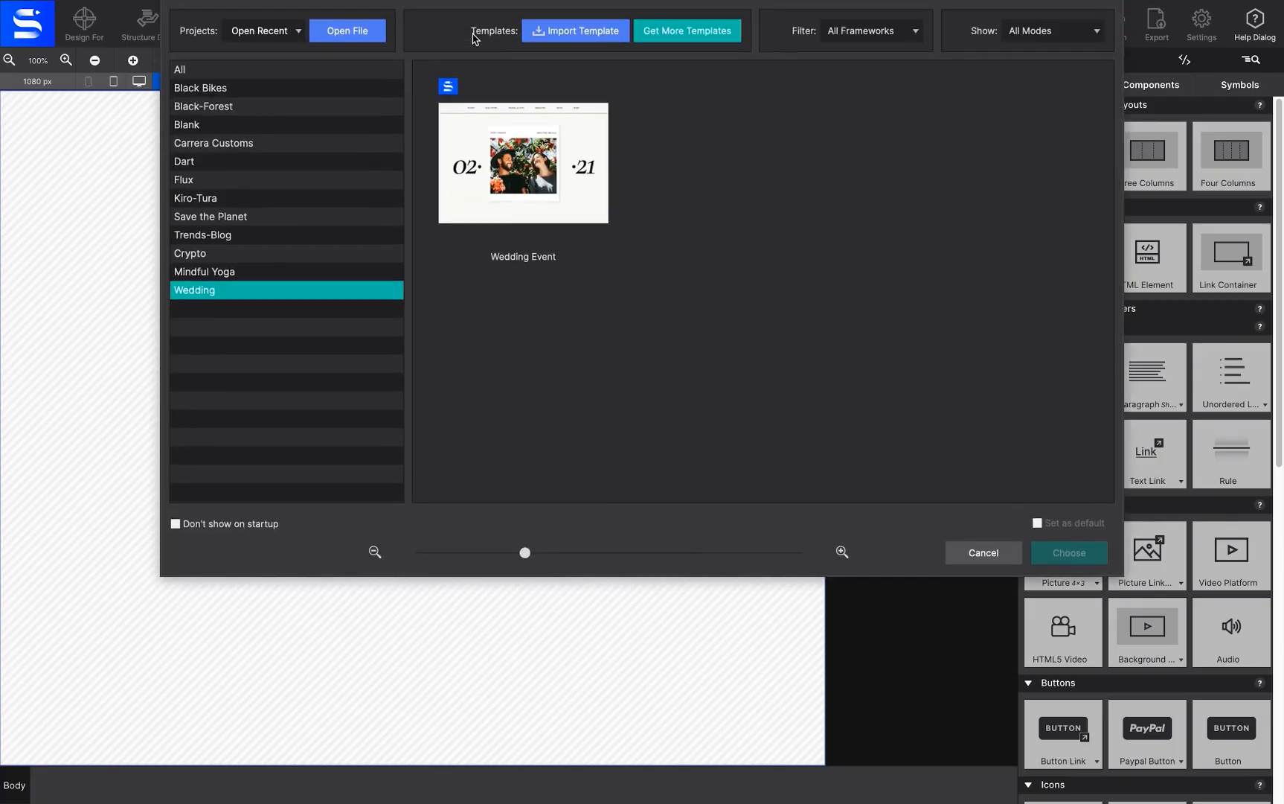
pyautogui.click(523, 168)
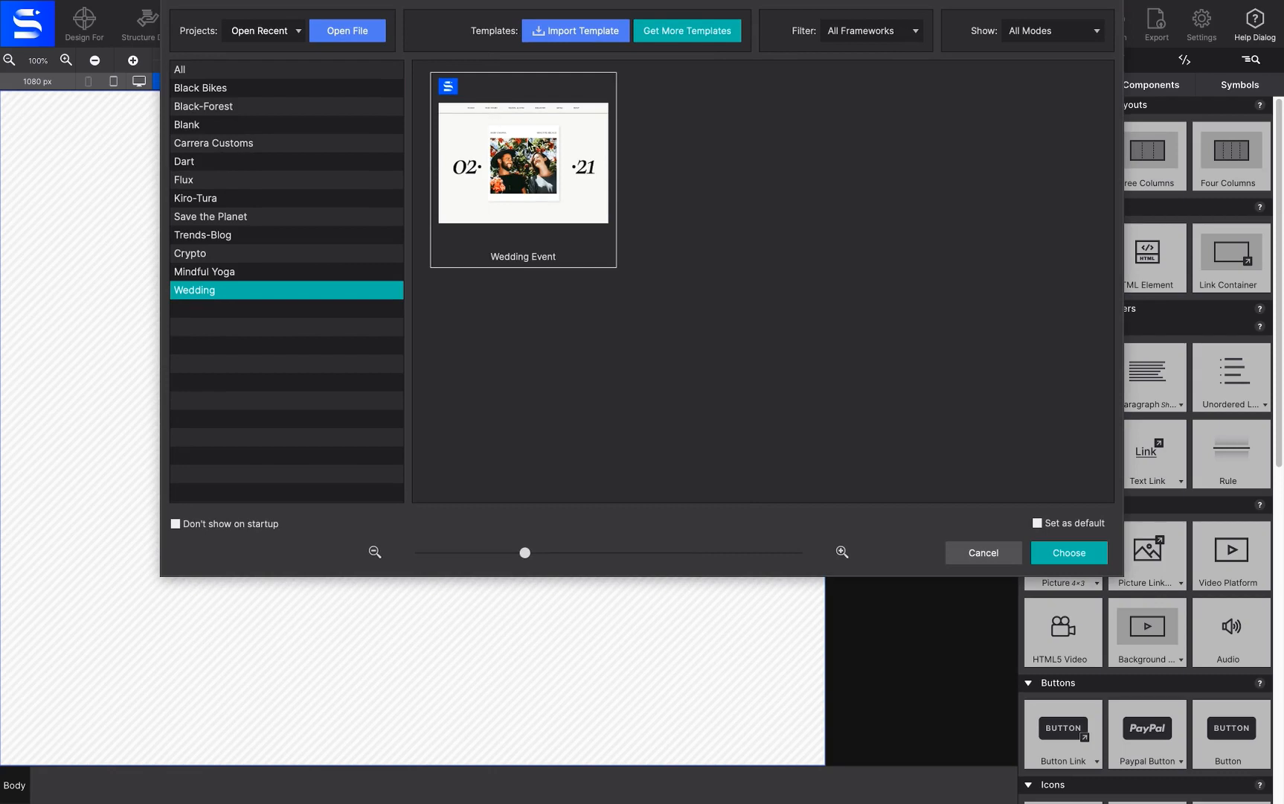
pyautogui.click(1068, 552)
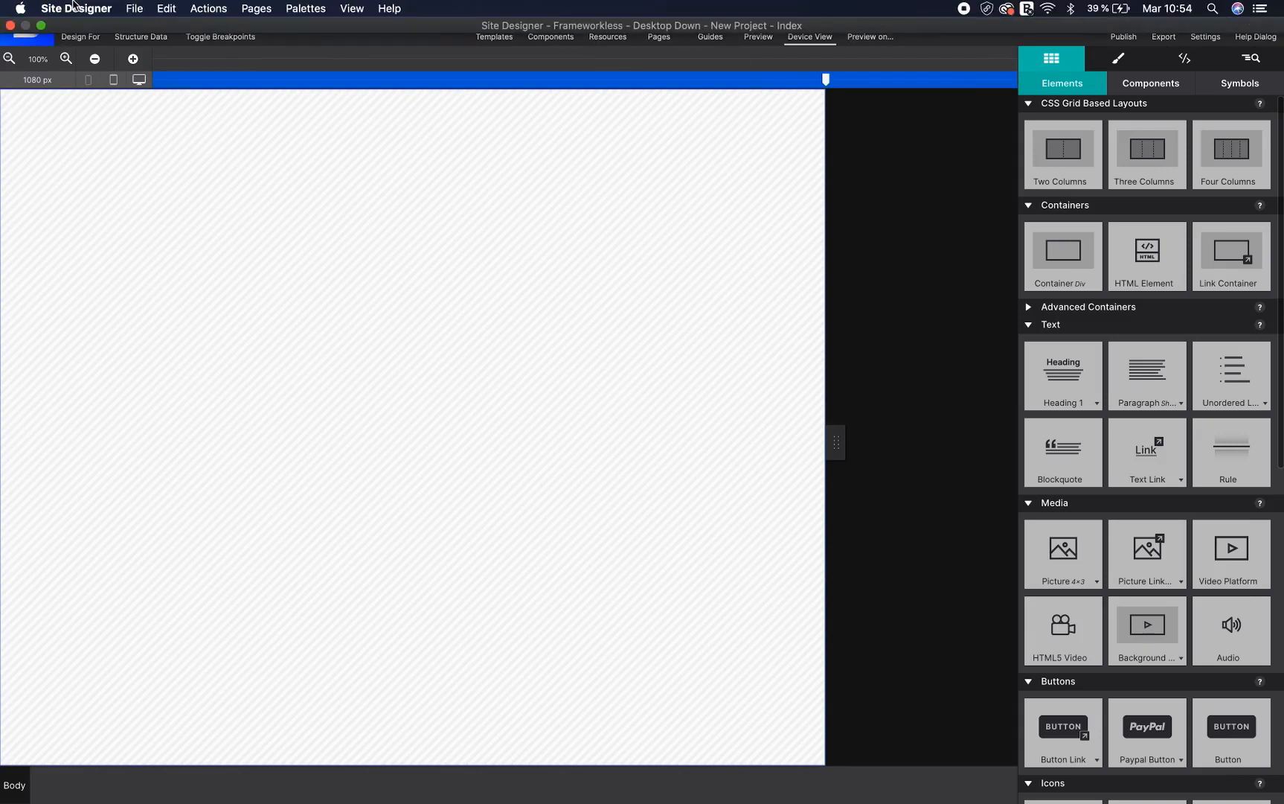
# Step: Import Wedding.rsdtheme and create a project from the Wedding Event template
pyautogui.click(134, 9)
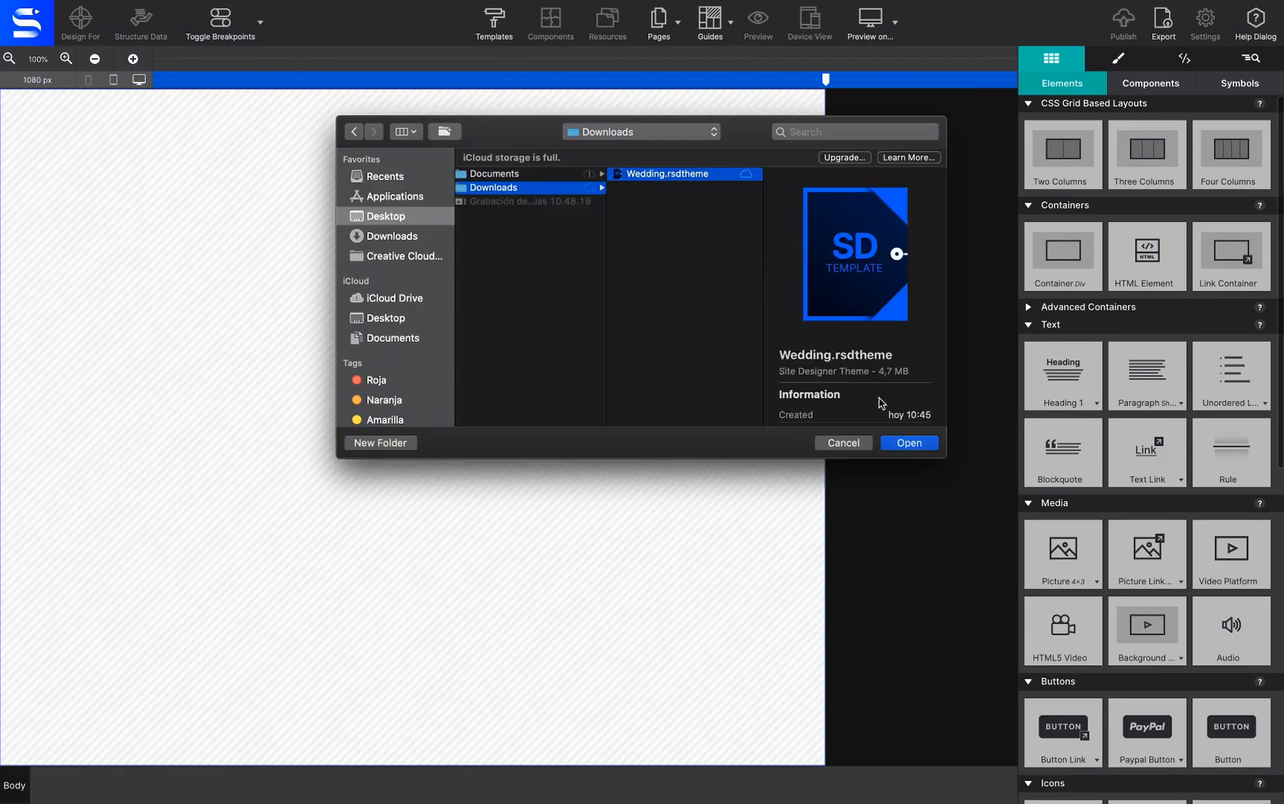
pyautogui.click(908, 442)
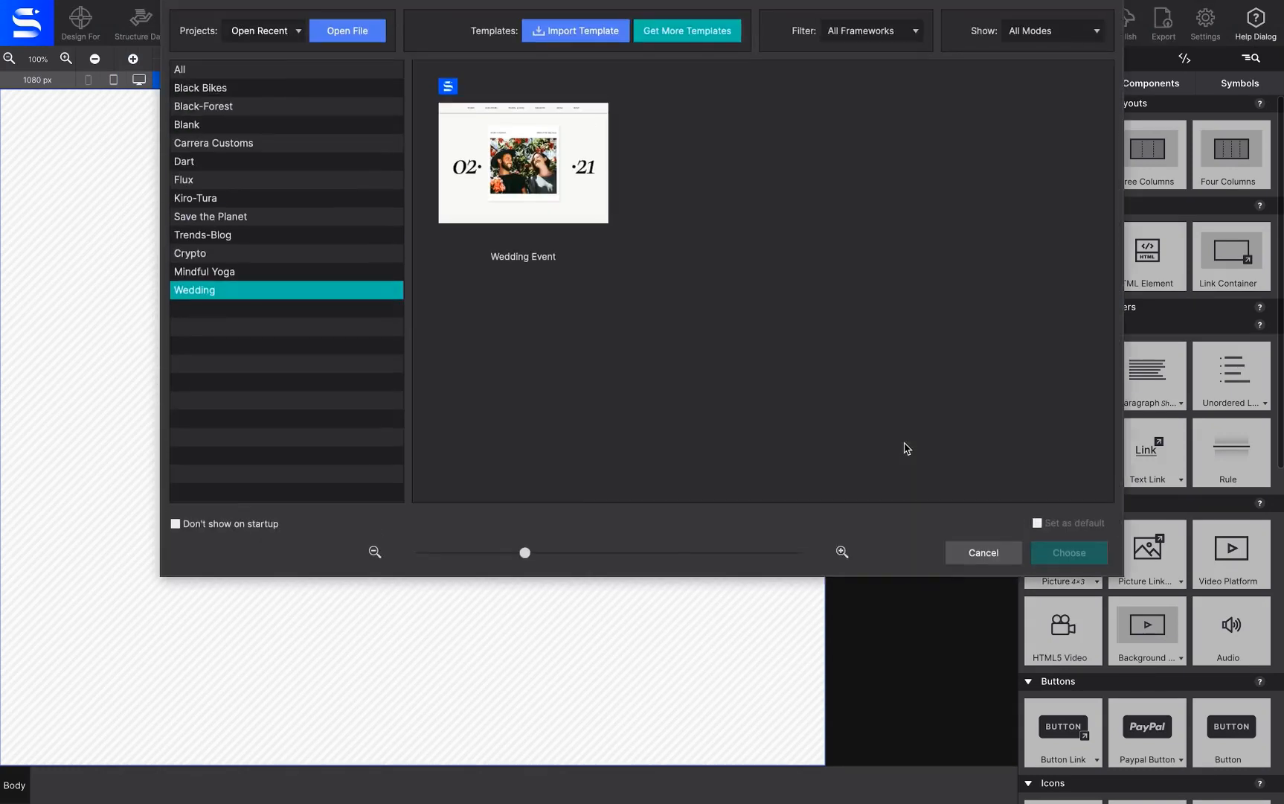
pyautogui.moveTo(804, 87)
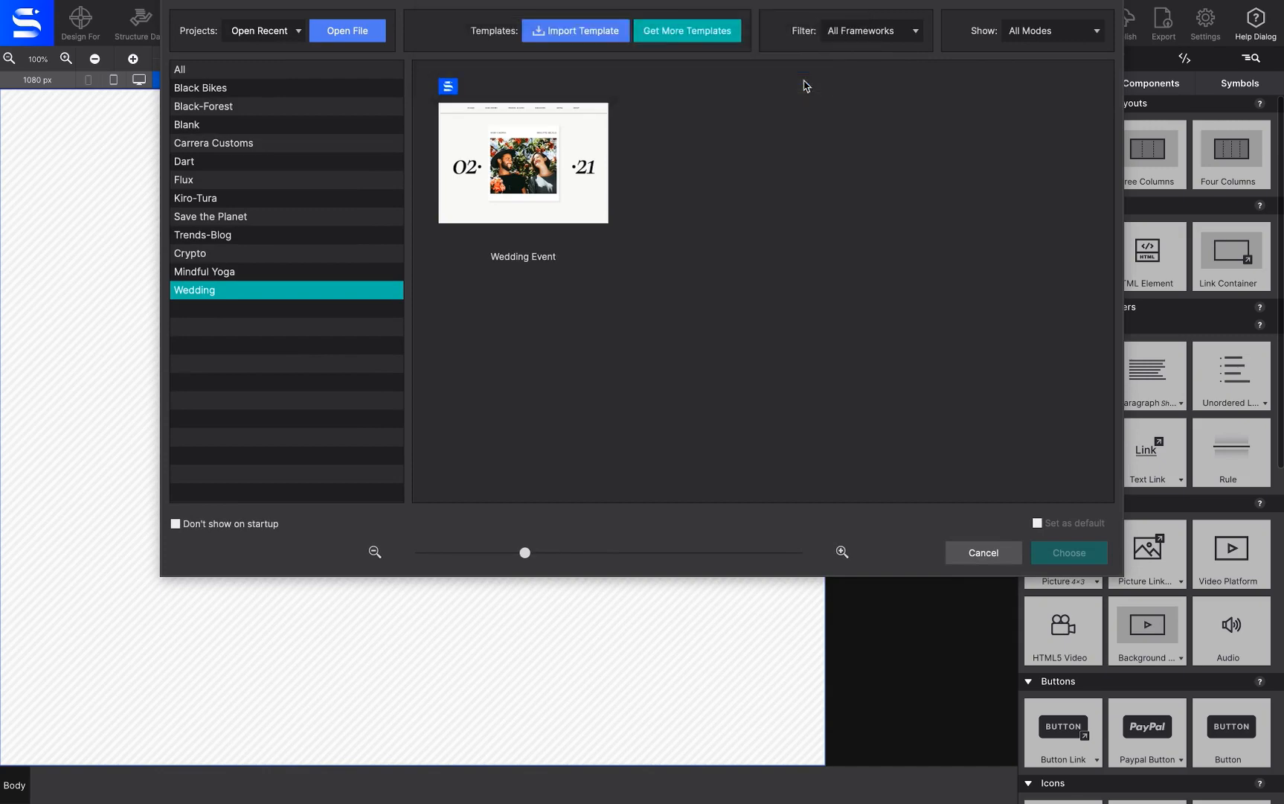
pyautogui.click(1067, 552)
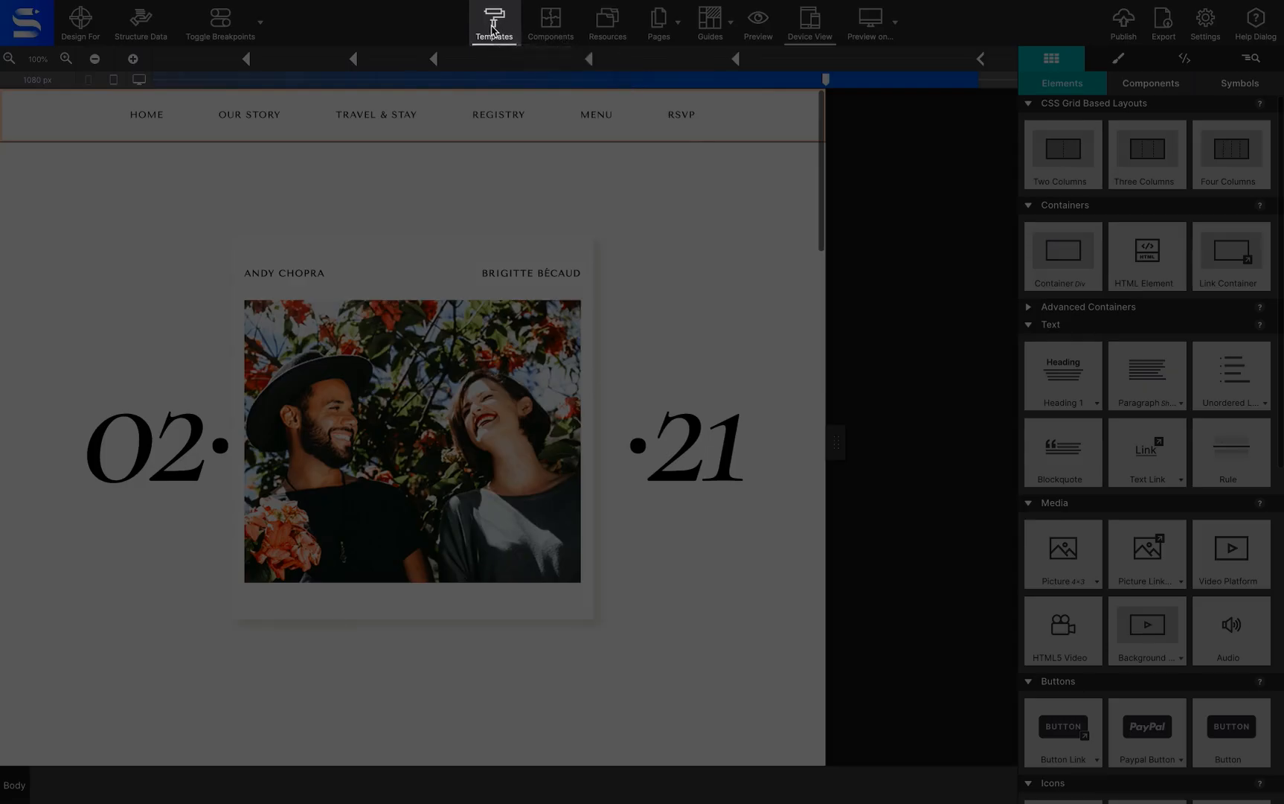
# Step: Create a new project from the Mindful Yoga template via the template chooser
pyautogui.click(493, 21)
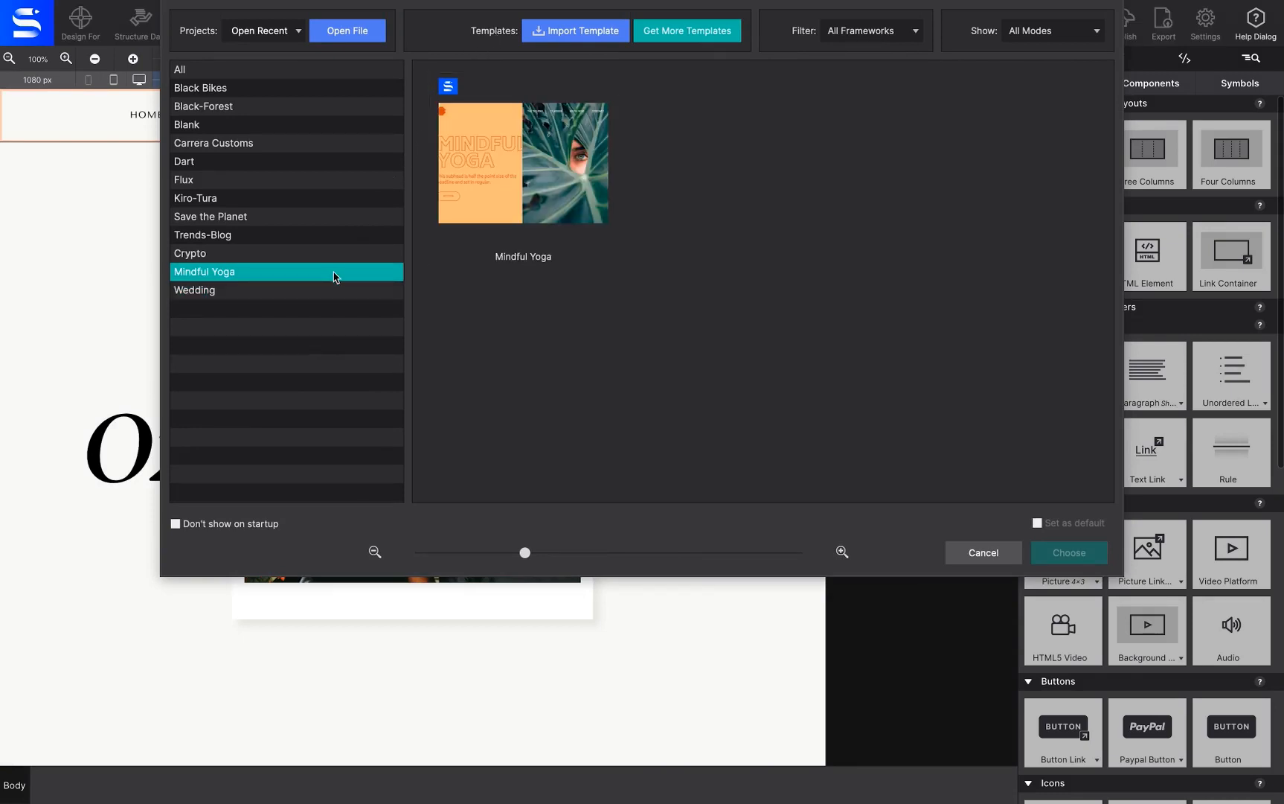
pyautogui.click(185, 181)
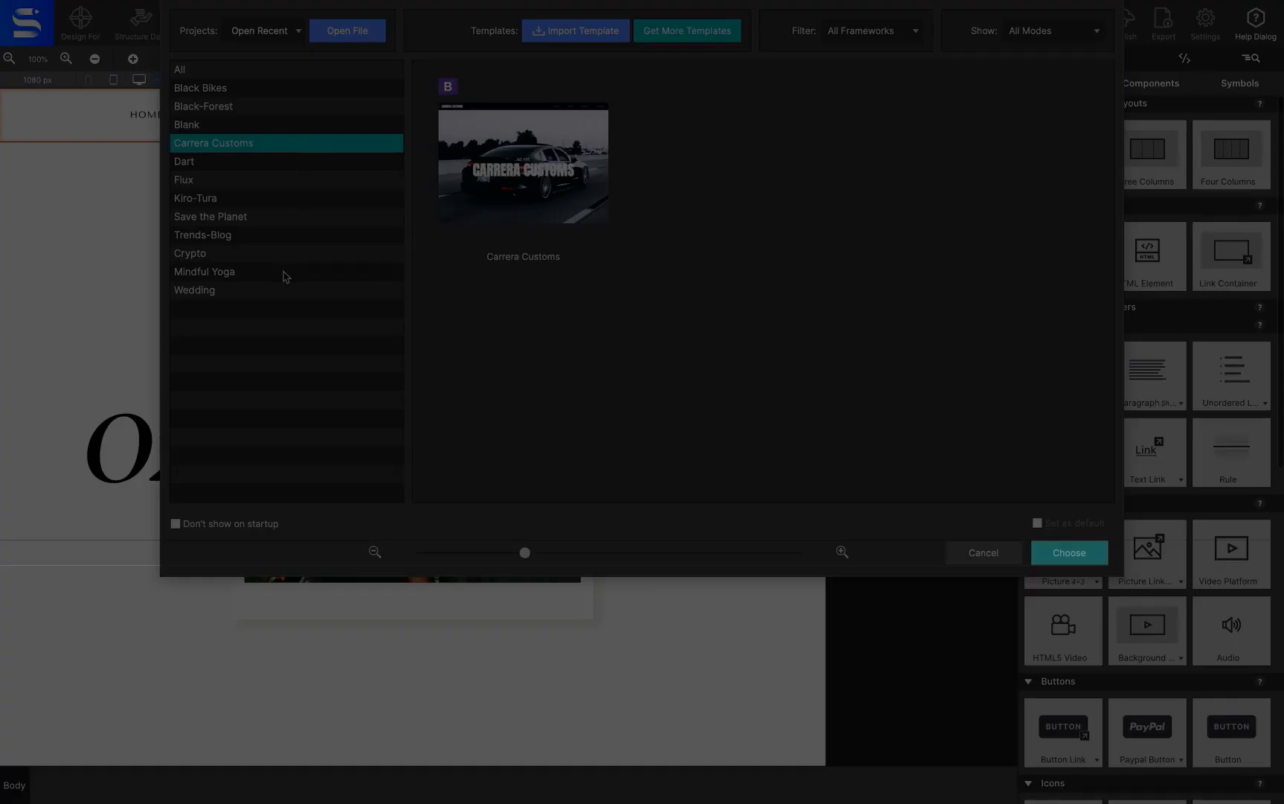
pyautogui.click(204, 271)
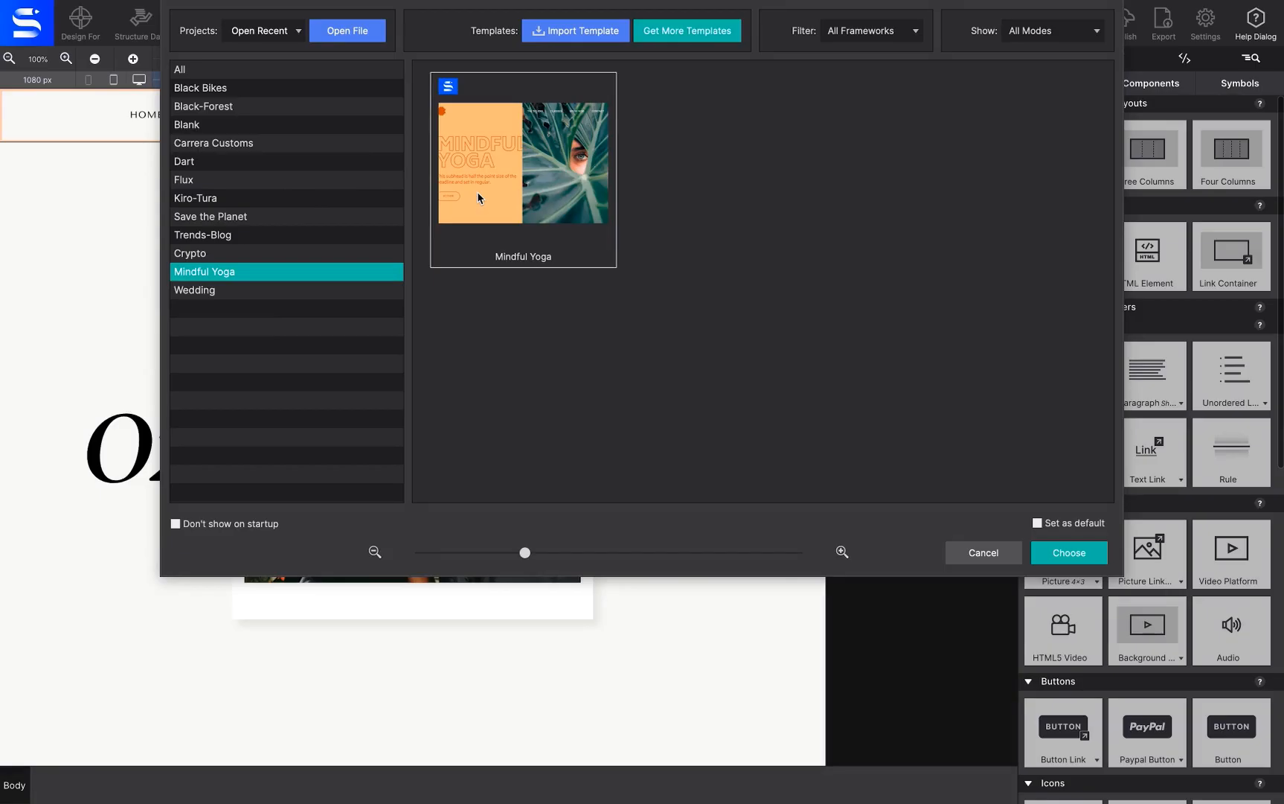
pyautogui.click(1068, 552)
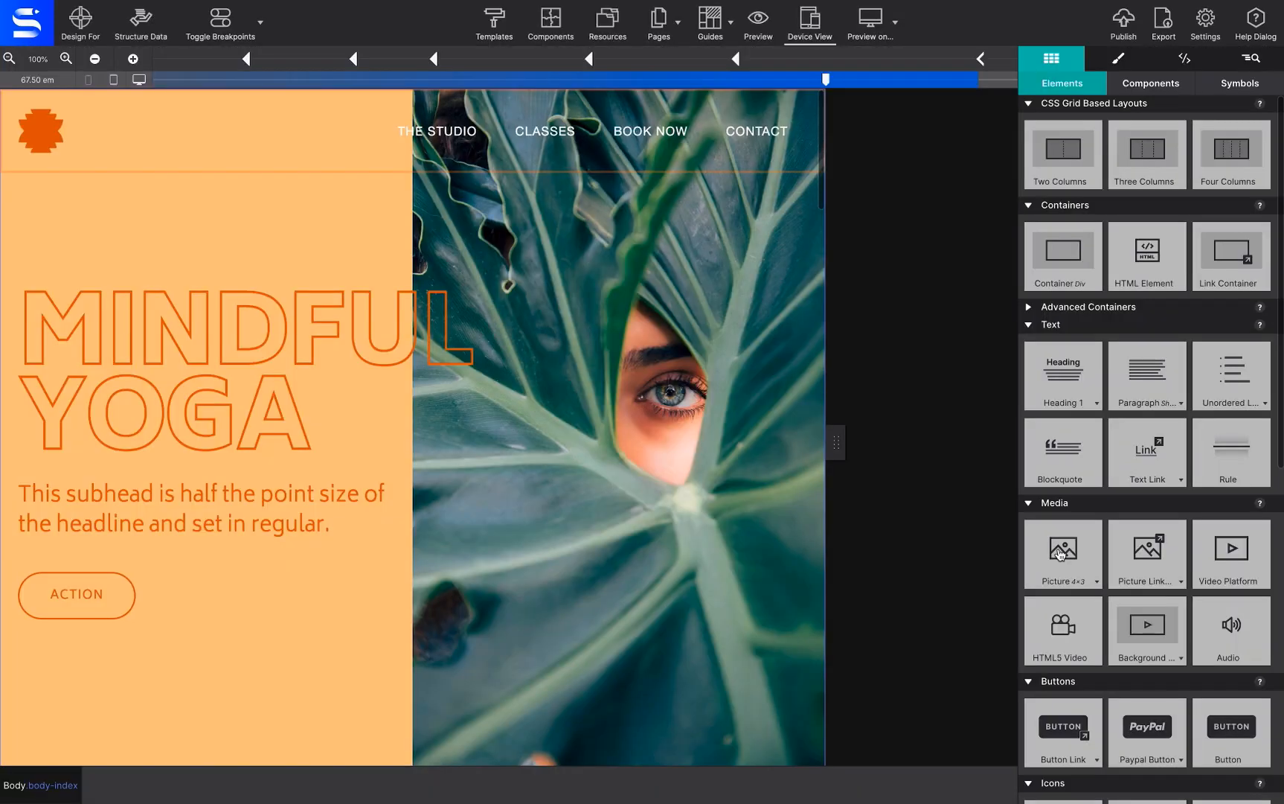
# Step: Change the BOOK NOW navigation link text to RESERVATIONS
pyautogui.click(649, 131)
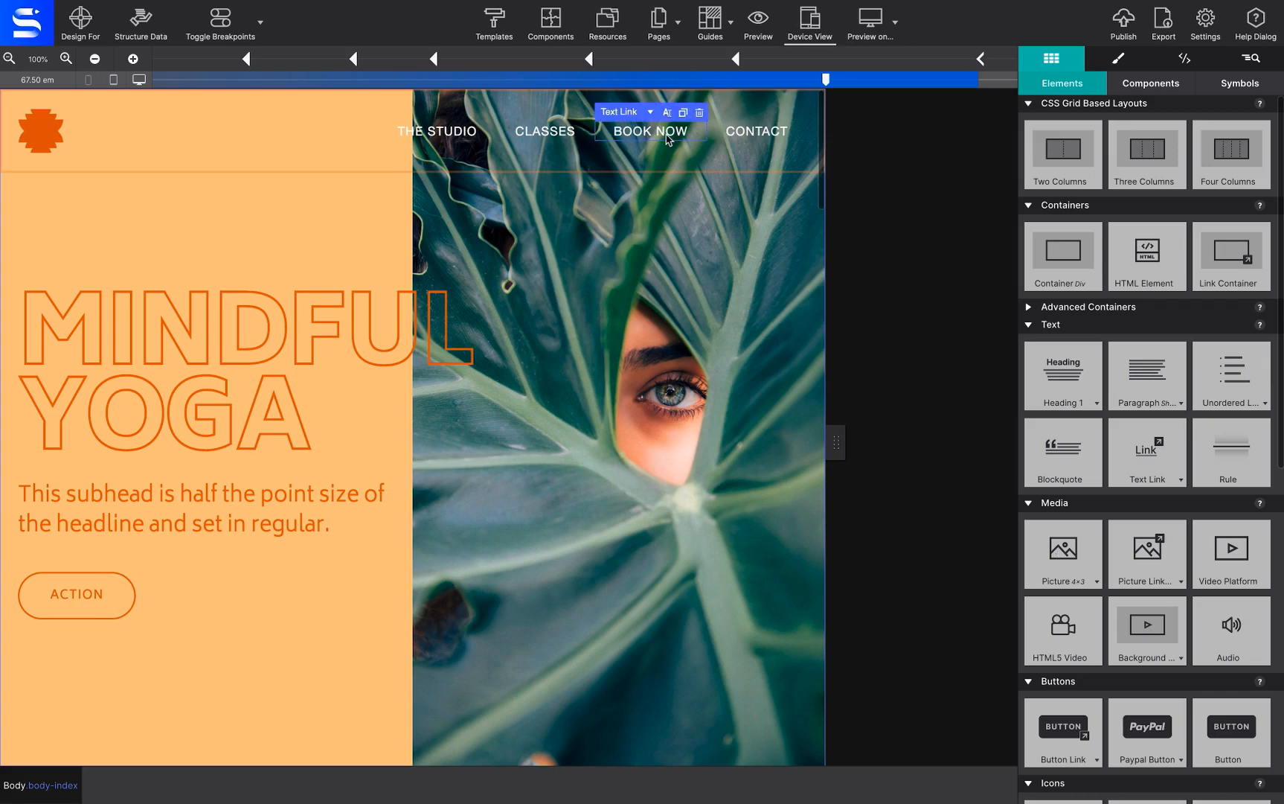
pyautogui.doubleClick(649, 131)
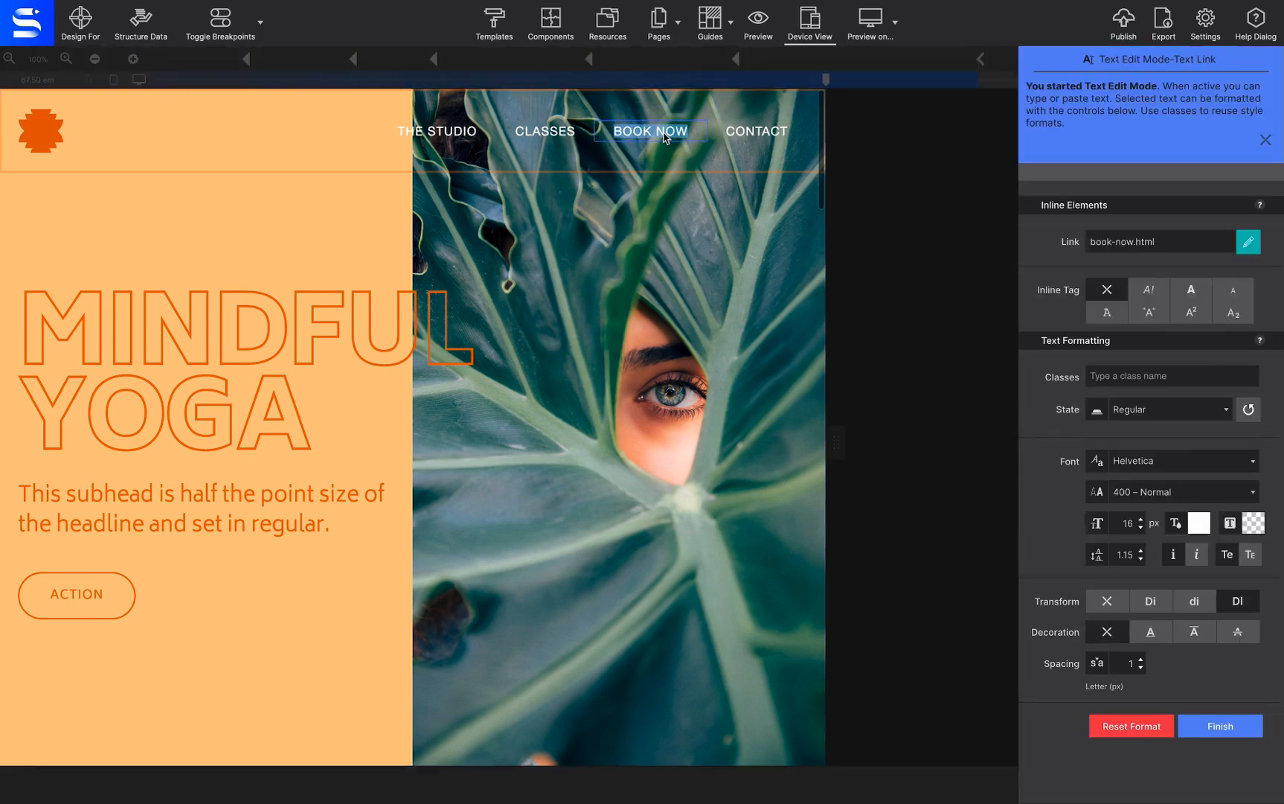
pyautogui.write('RESERVATIONS')
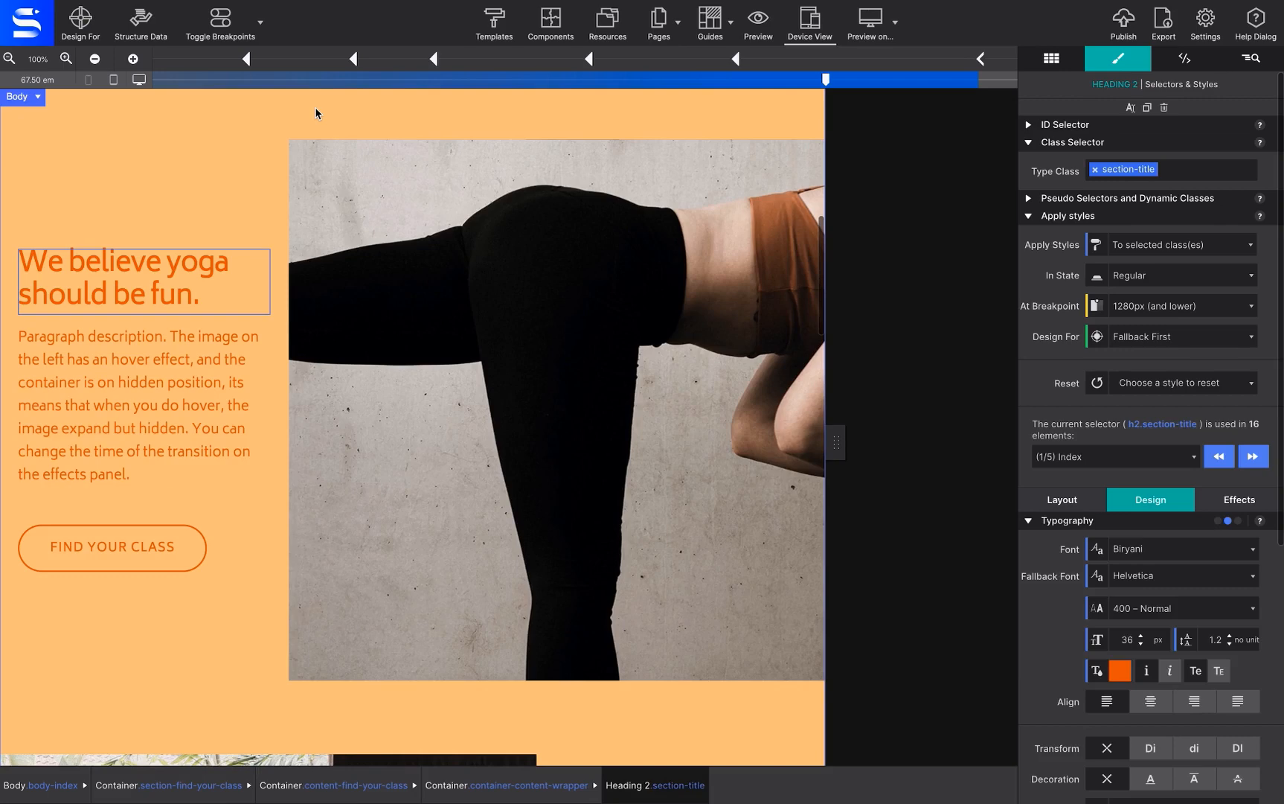
# Step: Give the yoga section headings a preset colour from the Choose your color dialog
pyautogui.scroll(-3)
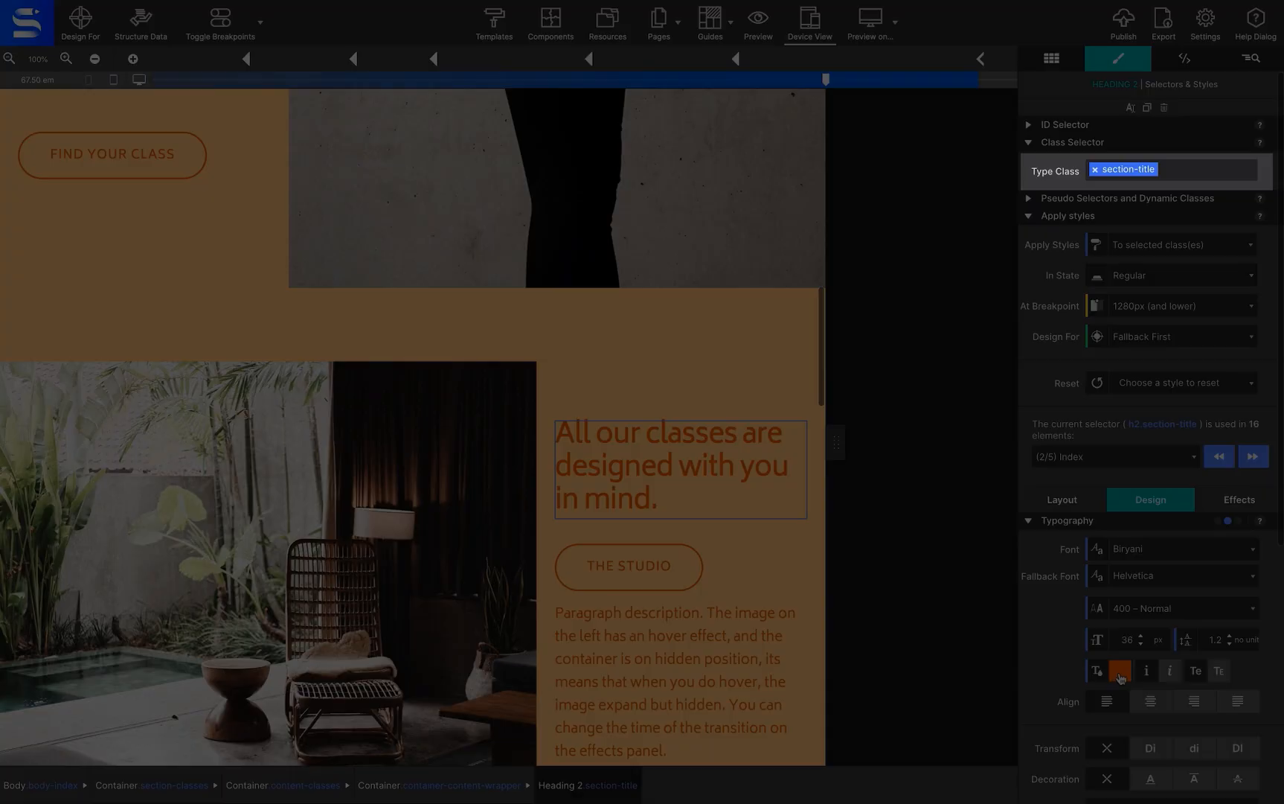
pyautogui.click(1119, 670)
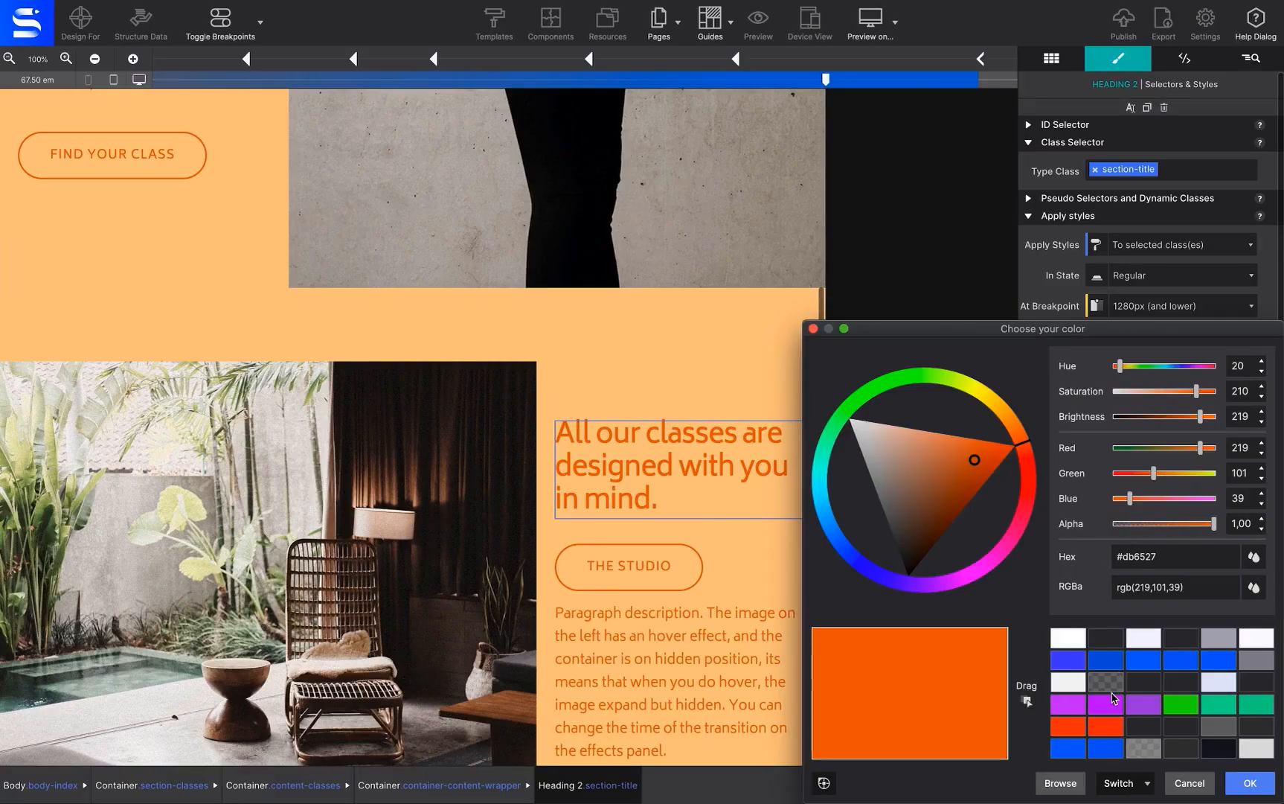
pyautogui.click(1104, 704)
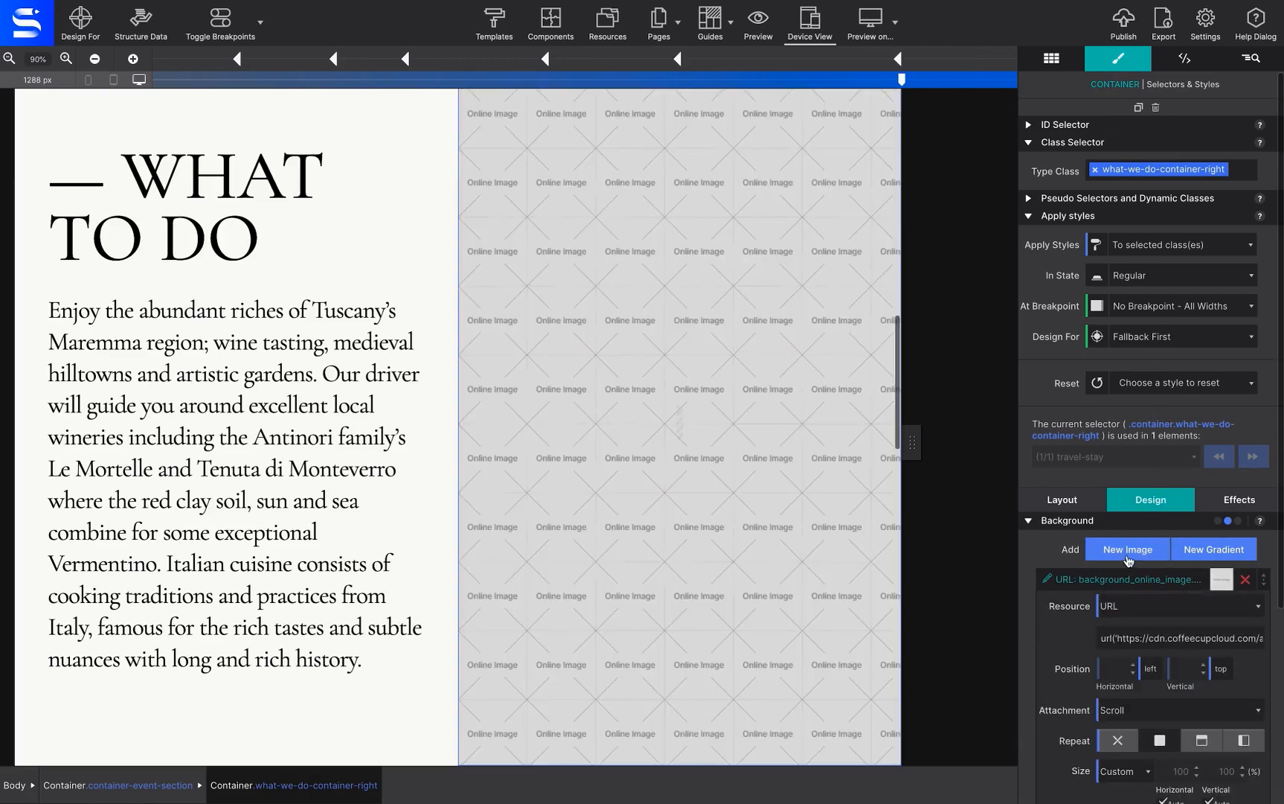
# Step: Set the WHAT TO DO panel background to Cover using a project photo
pyautogui.click(1124, 771)
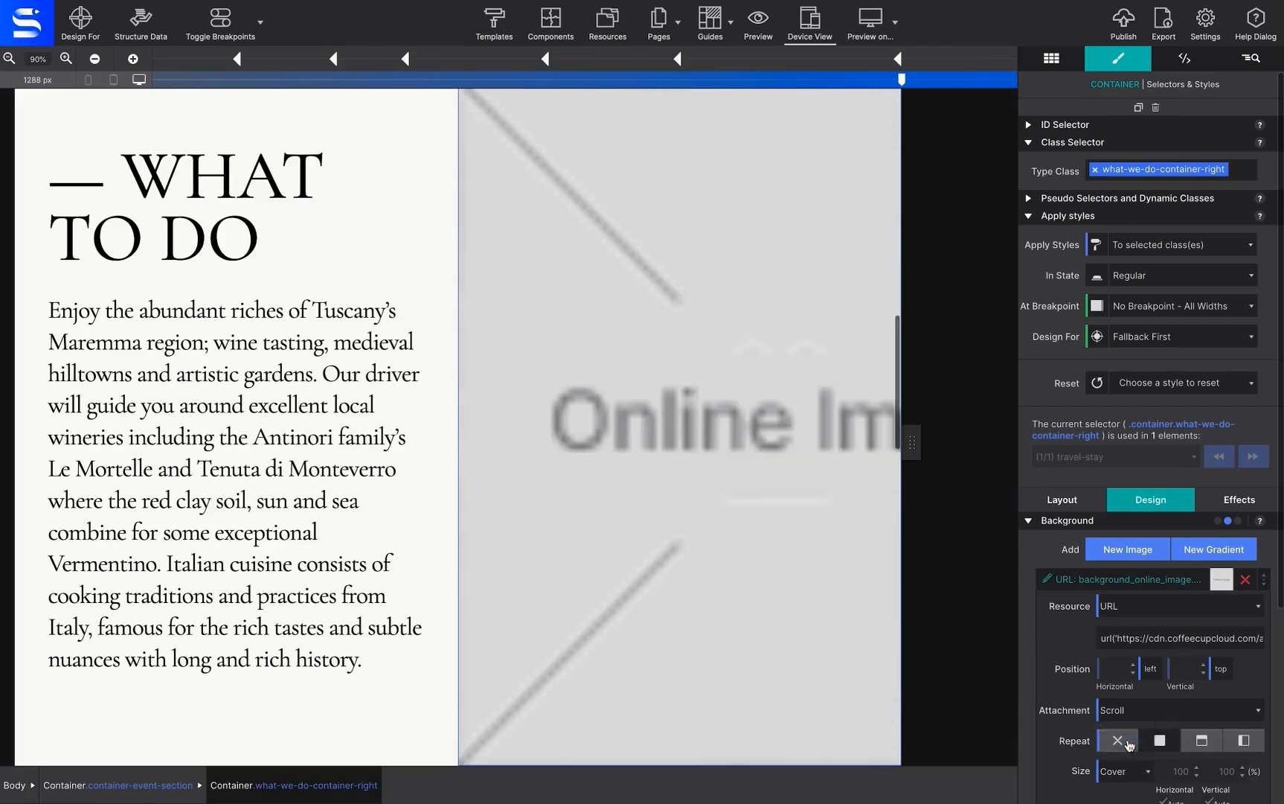
pyautogui.moveTo(1176, 642)
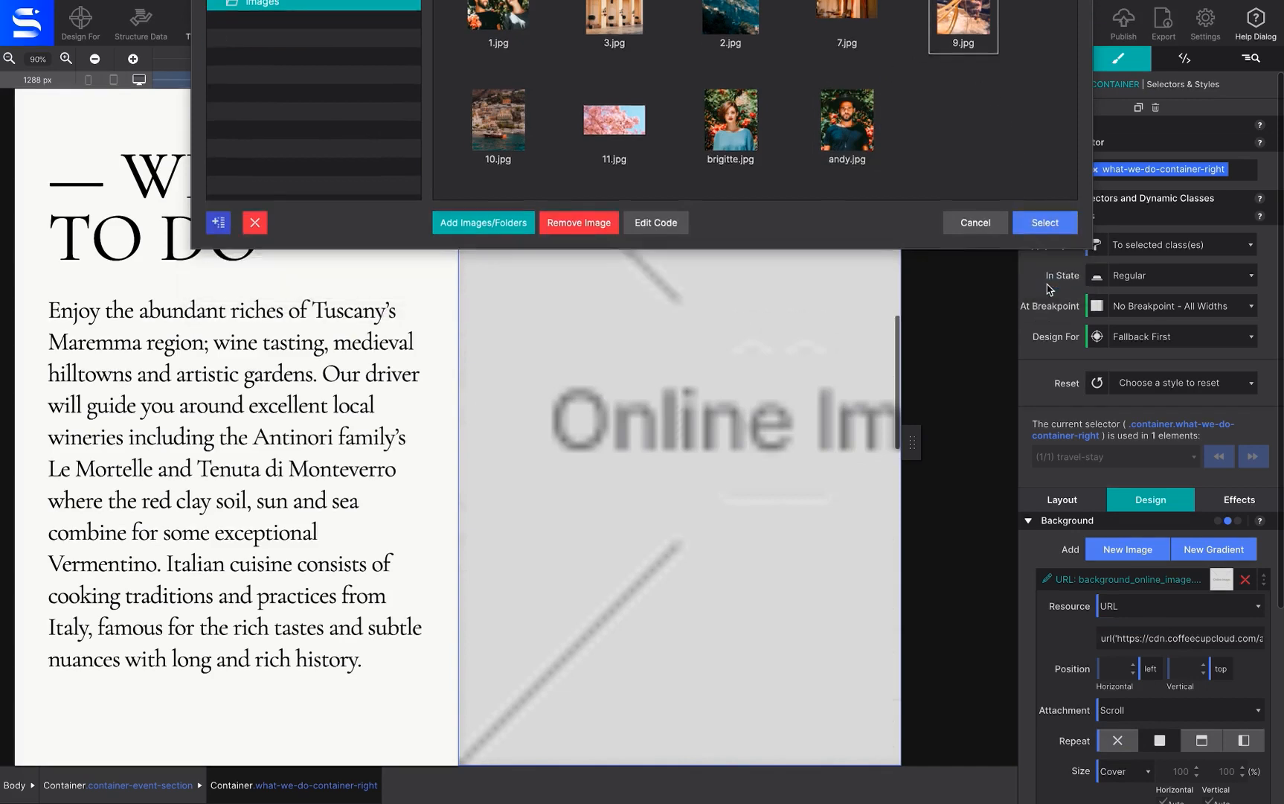
pyautogui.click(1045, 222)
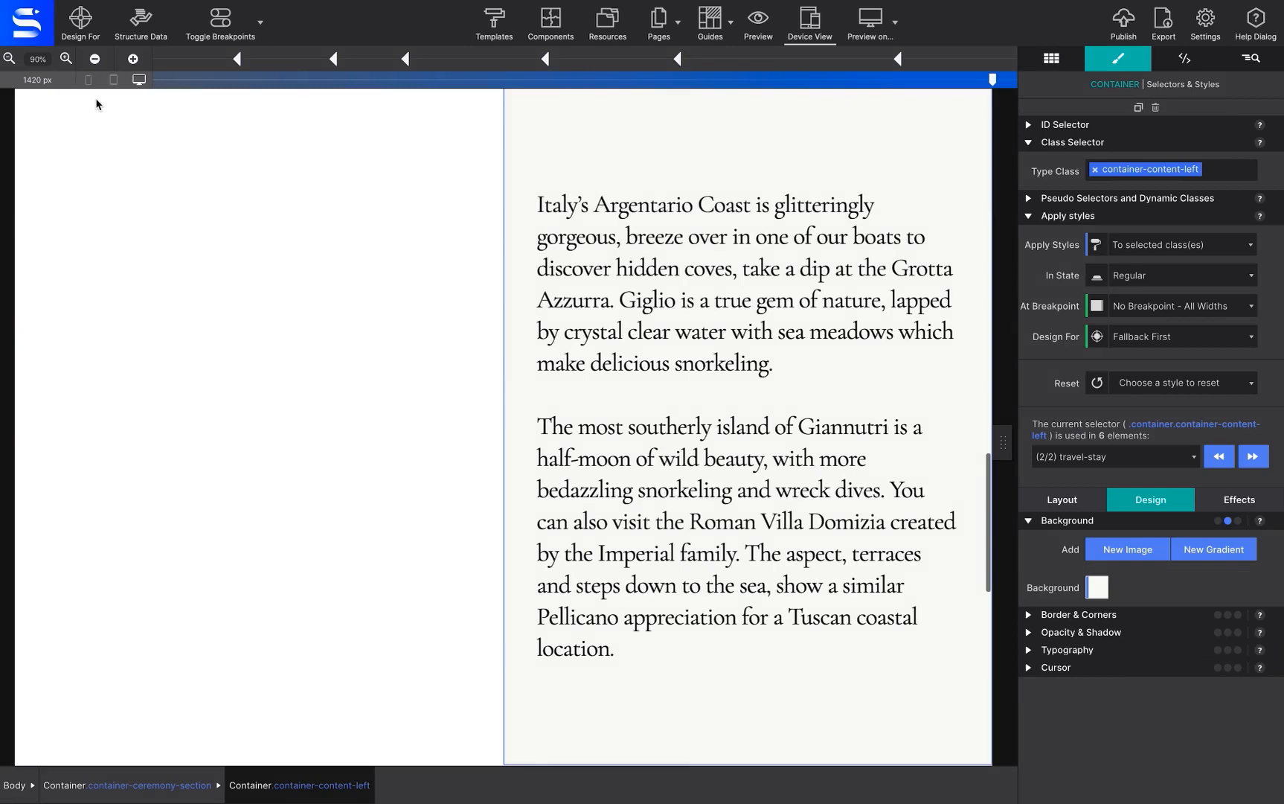
pyautogui.click(624, 112)
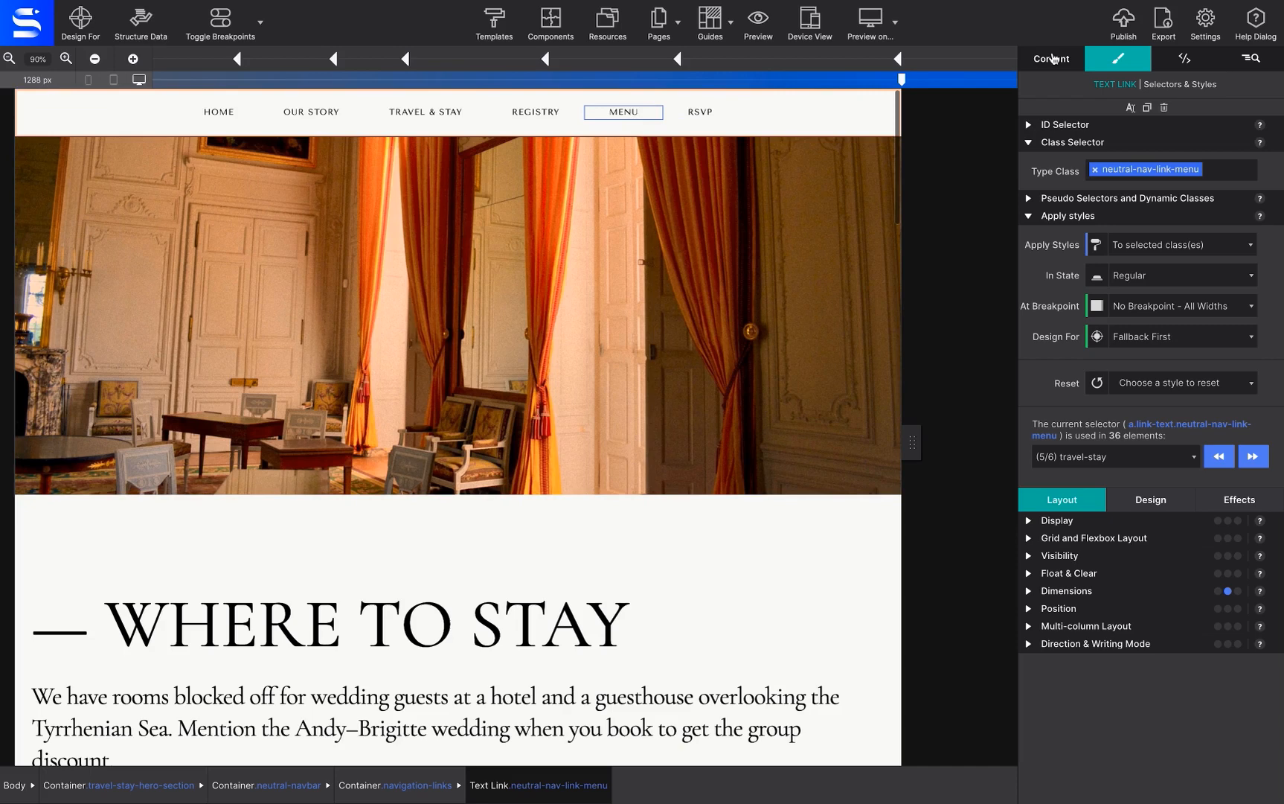
# Step: Set the MENU navigation link's Href to menu.html
pyautogui.click(1118, 58)
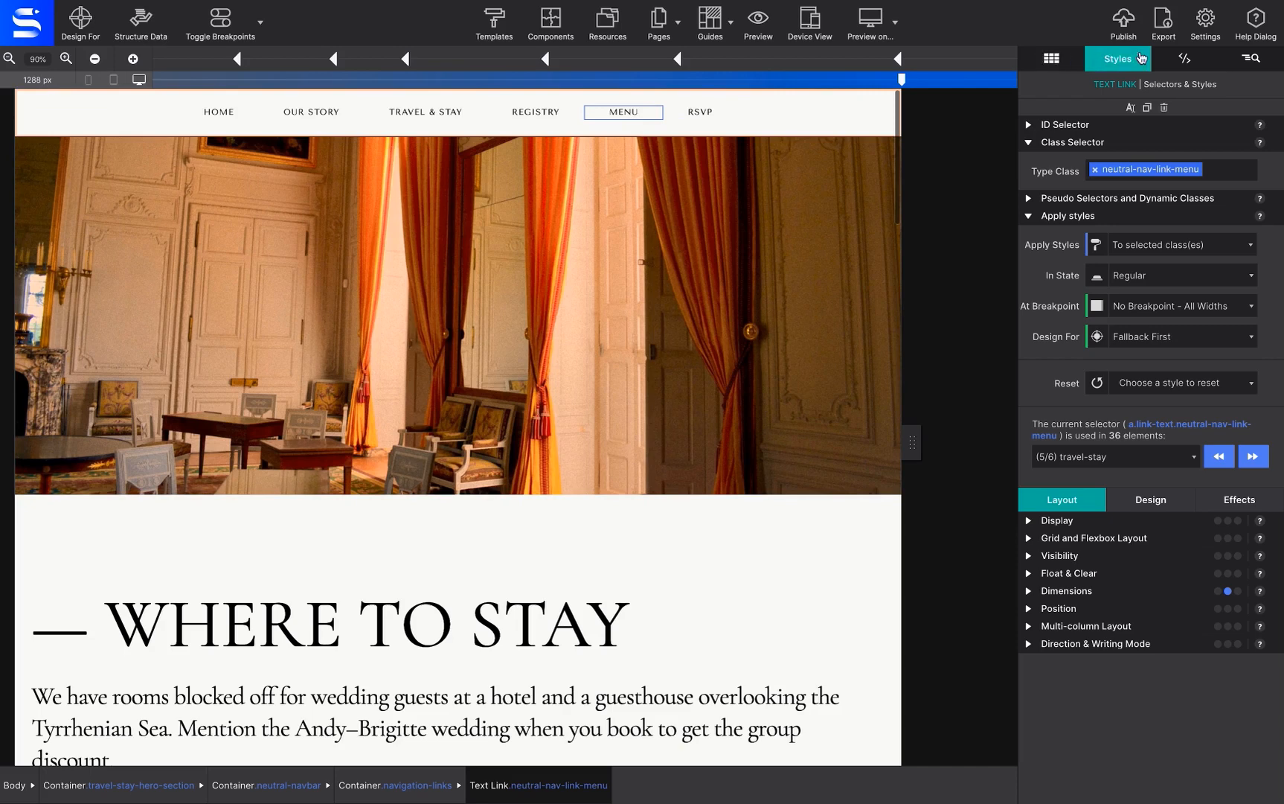
pyautogui.click(1185, 59)
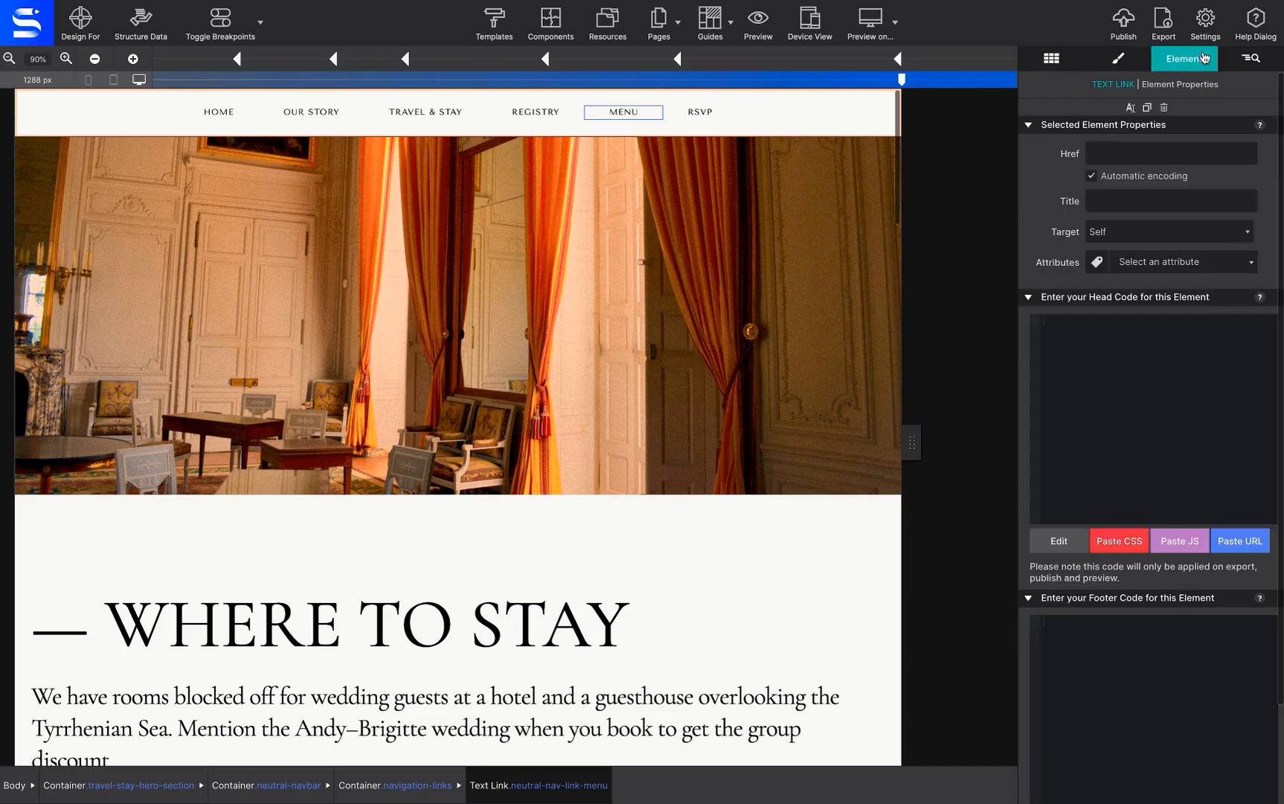
pyautogui.click(1170, 153)
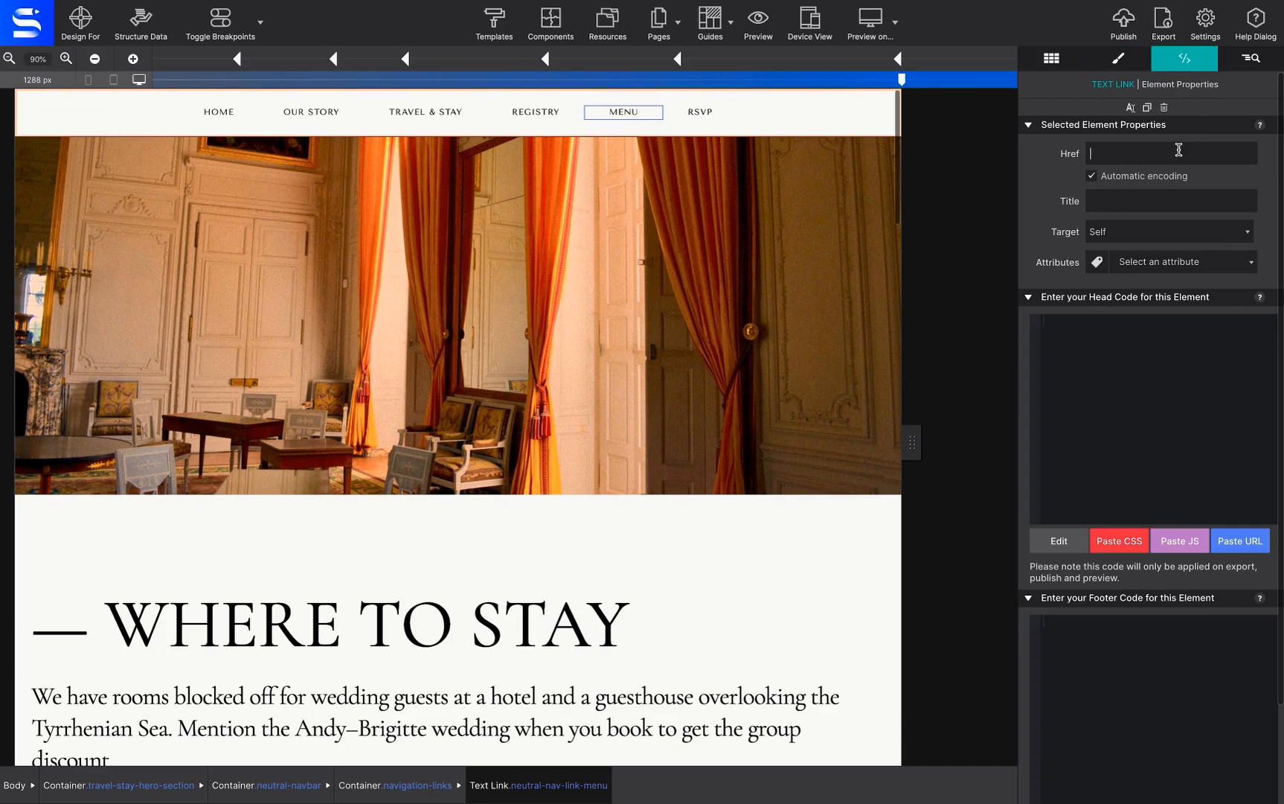
pyautogui.write('m')
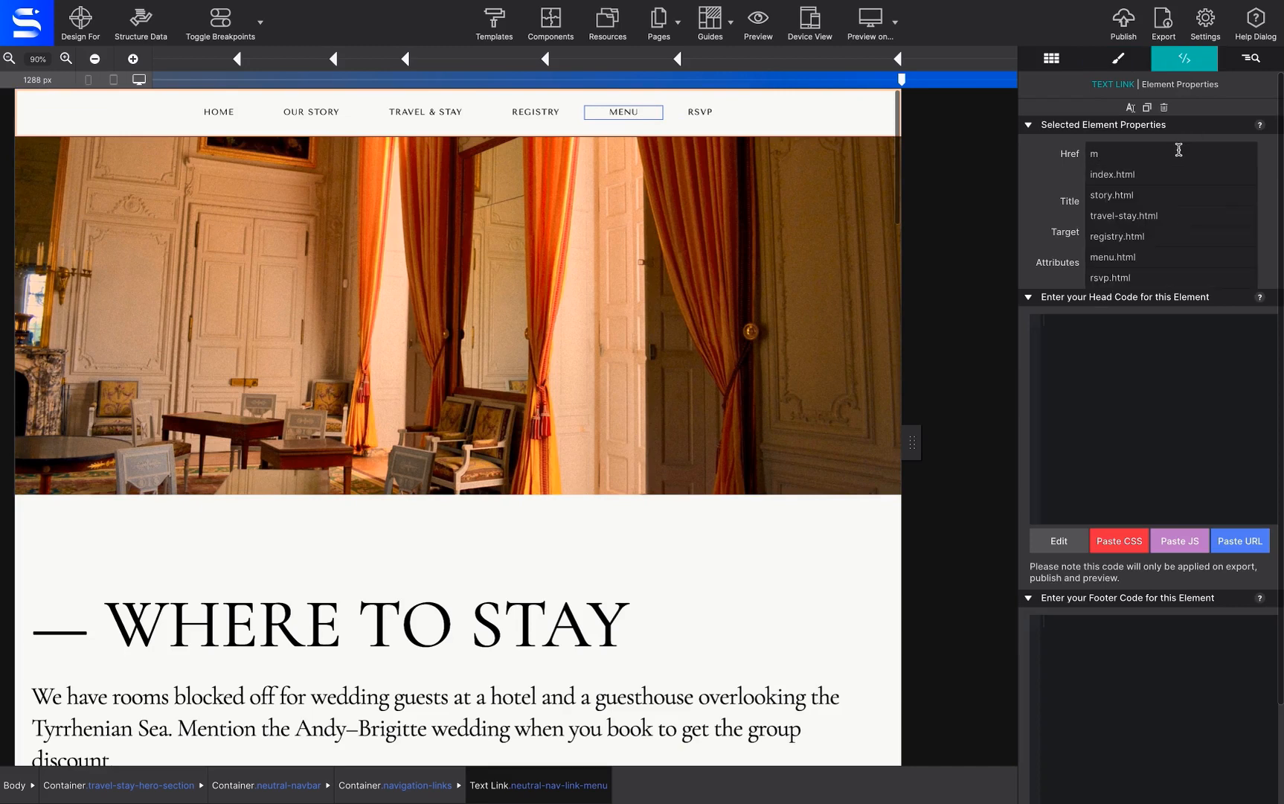
pyautogui.click(1113, 256)
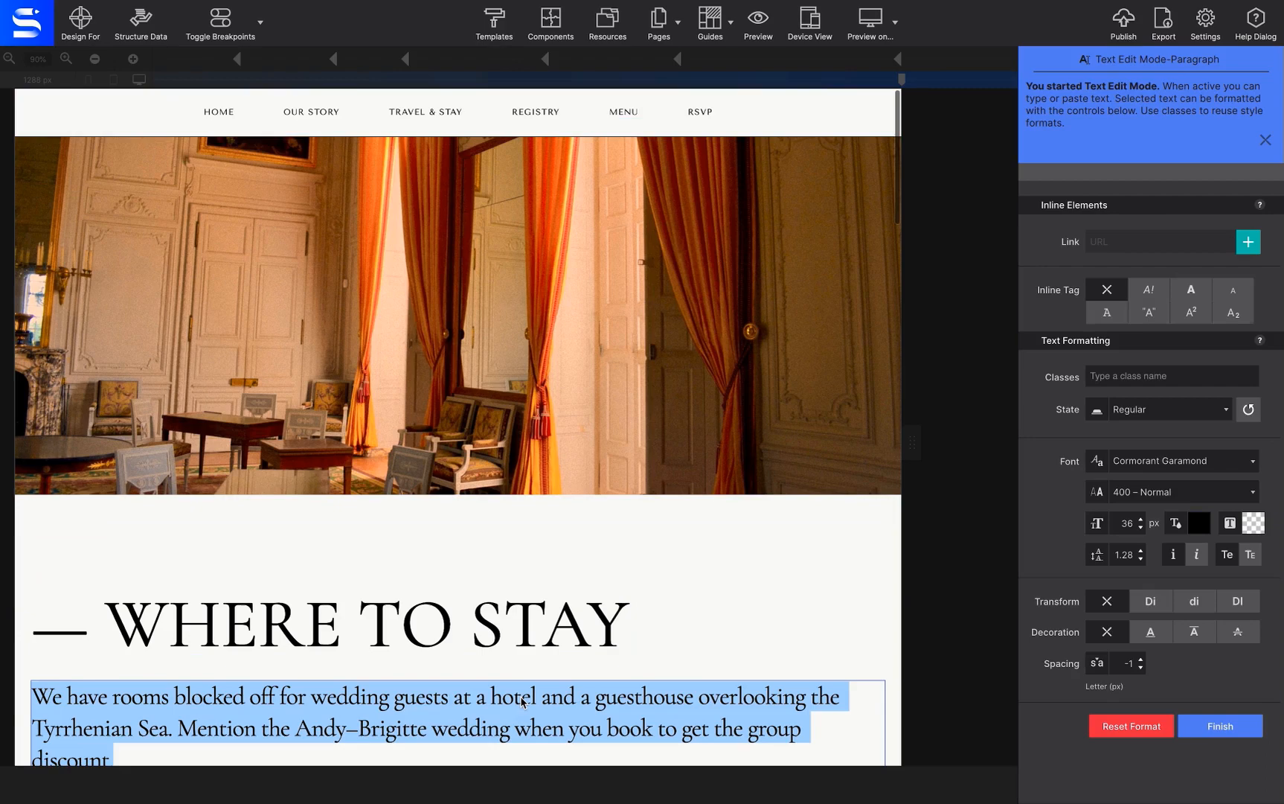
pyautogui.doubleClick(511, 696)
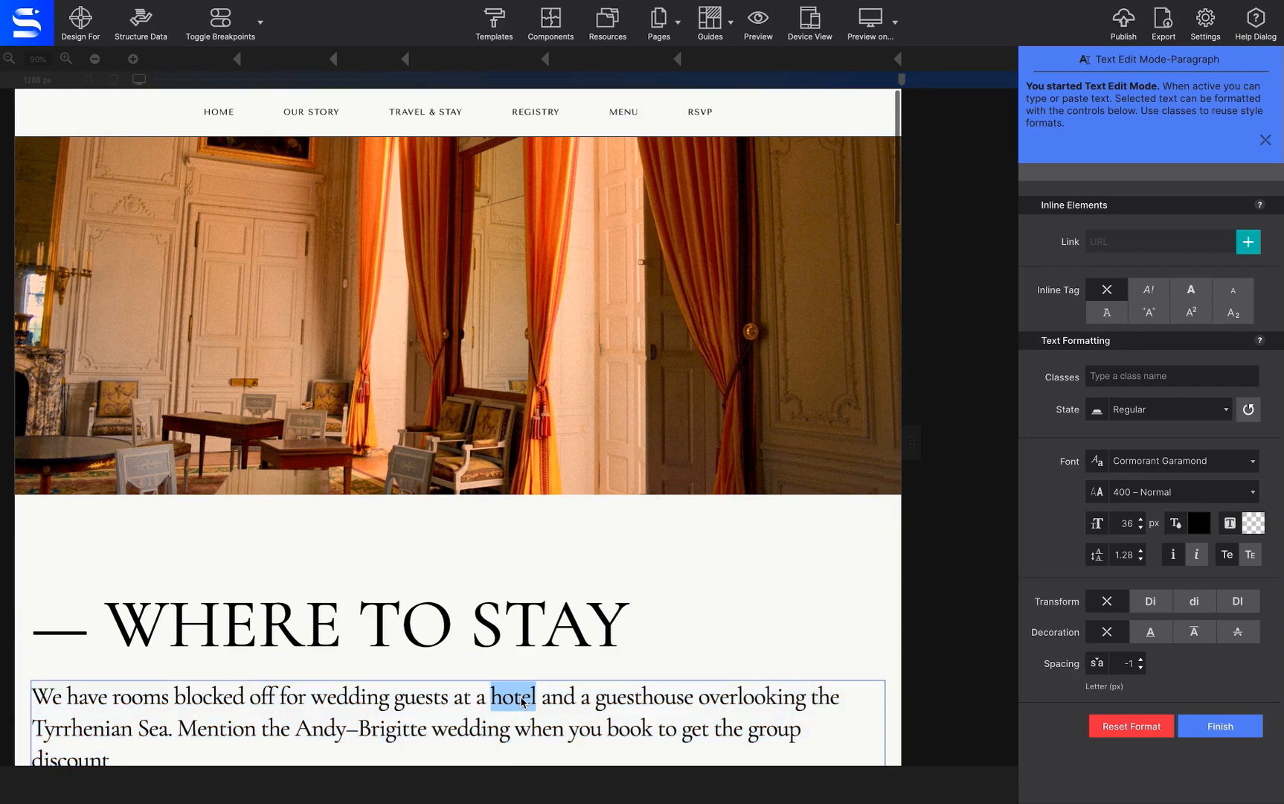
pyautogui.moveTo(1231, 257)
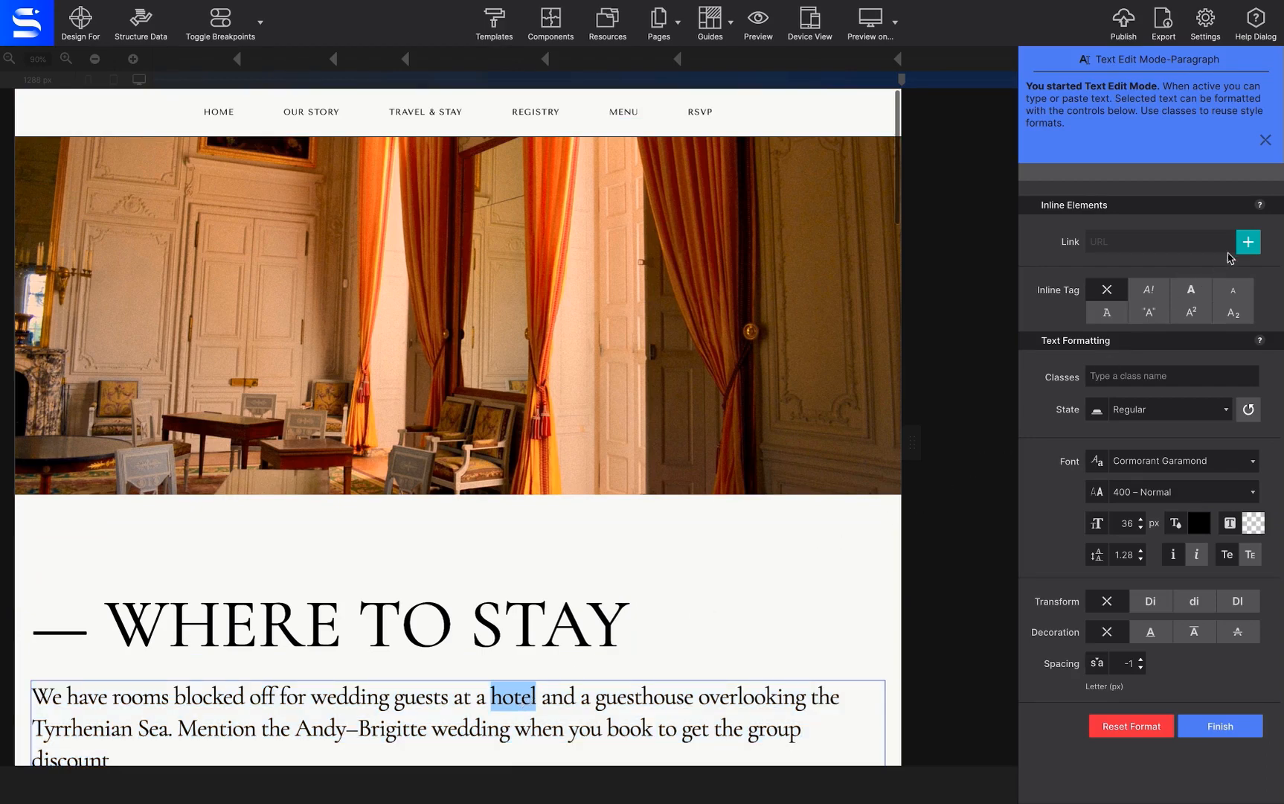
pyautogui.click(1249, 241)
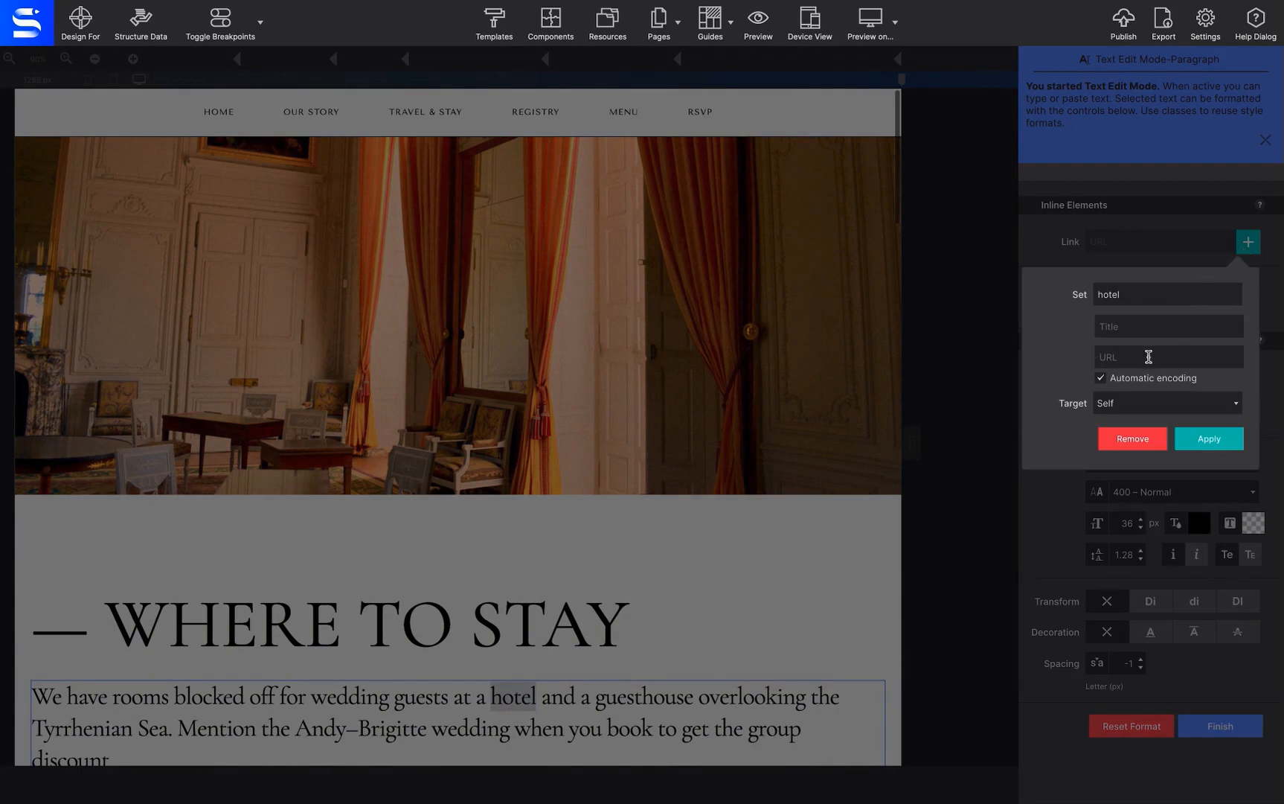
pyautogui.write('https://www.hotellipellicano.com/en/')
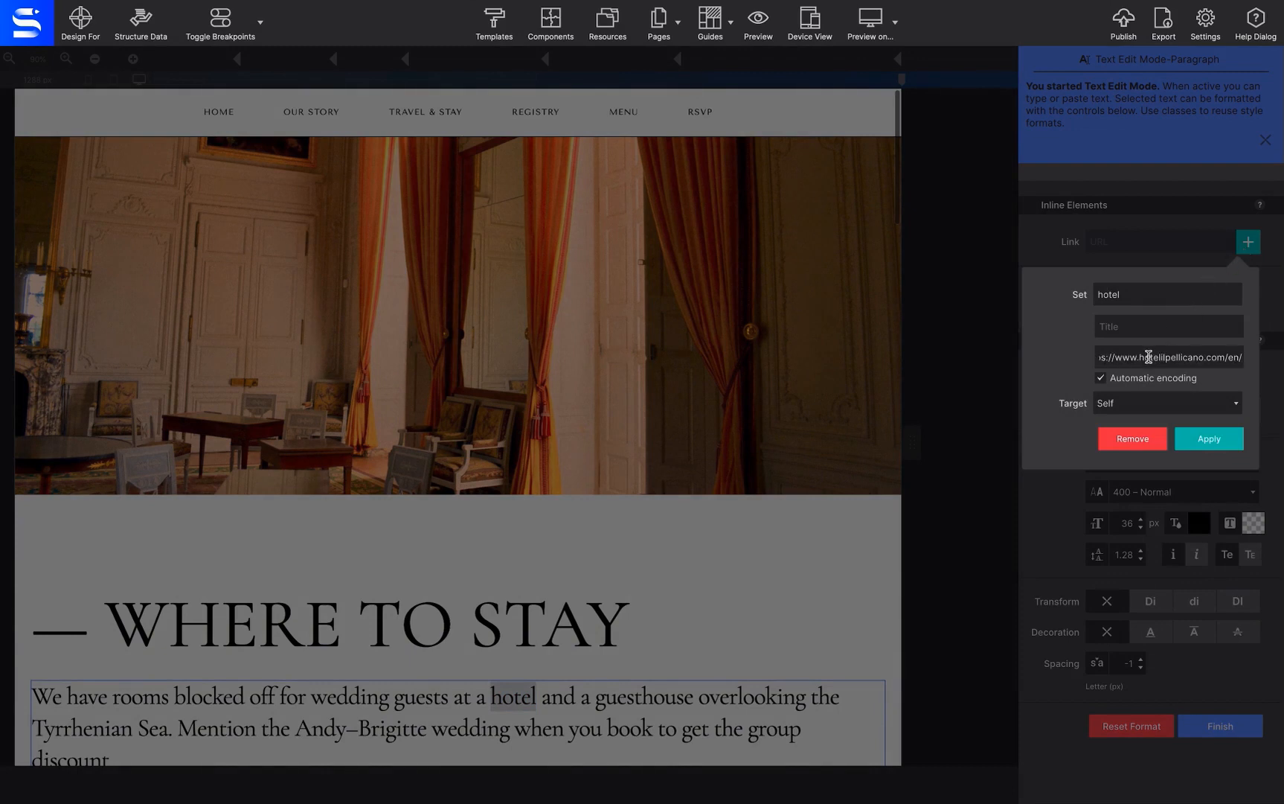
pyautogui.click(1207, 438)
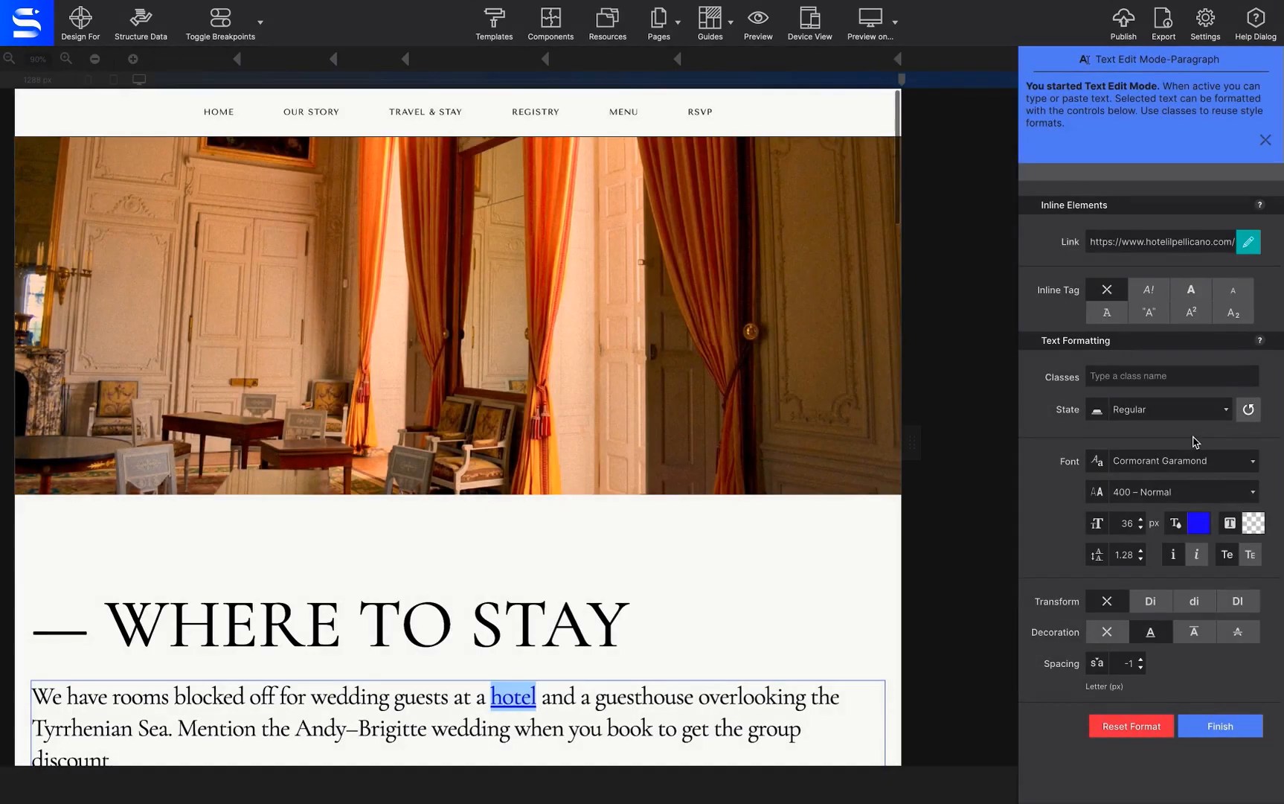
pyautogui.click(1185, 58)
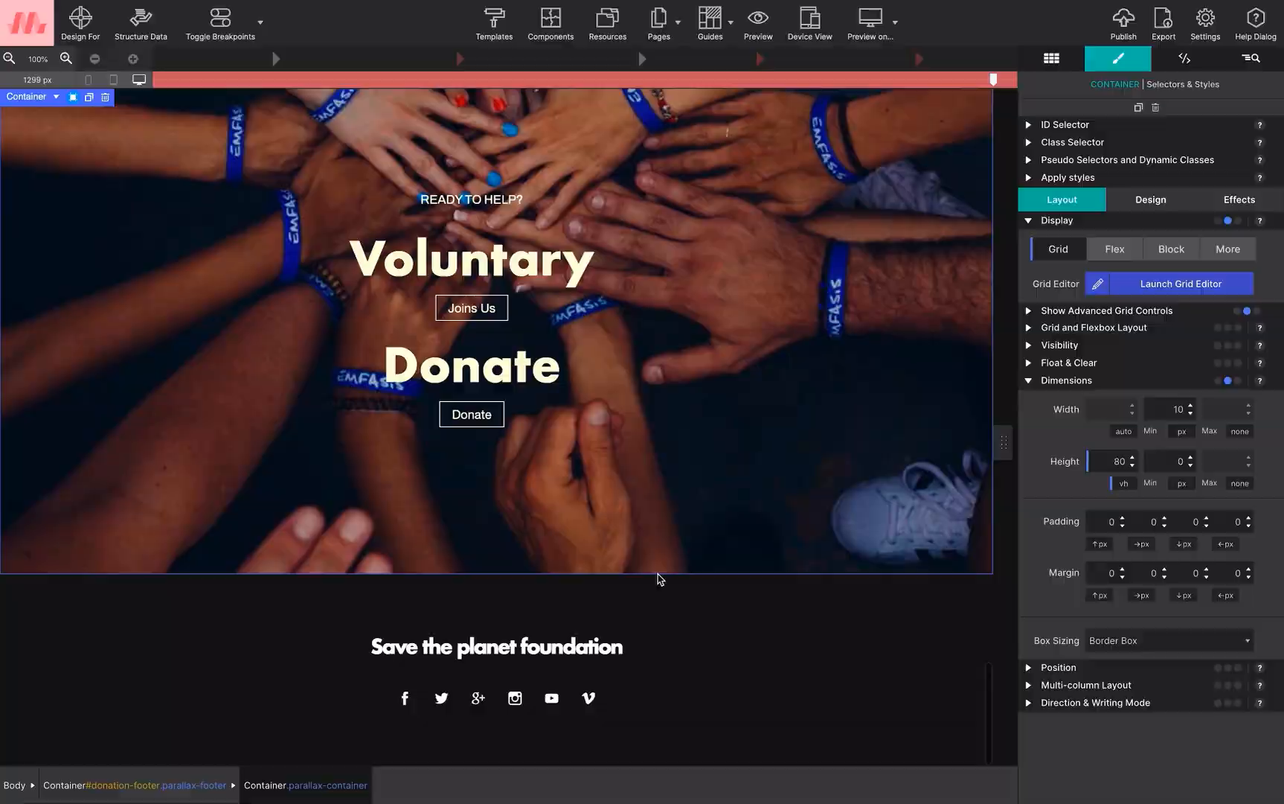
# Step: Set the footer Instagram icon's User ID to coffeecup
pyautogui.click(515, 698)
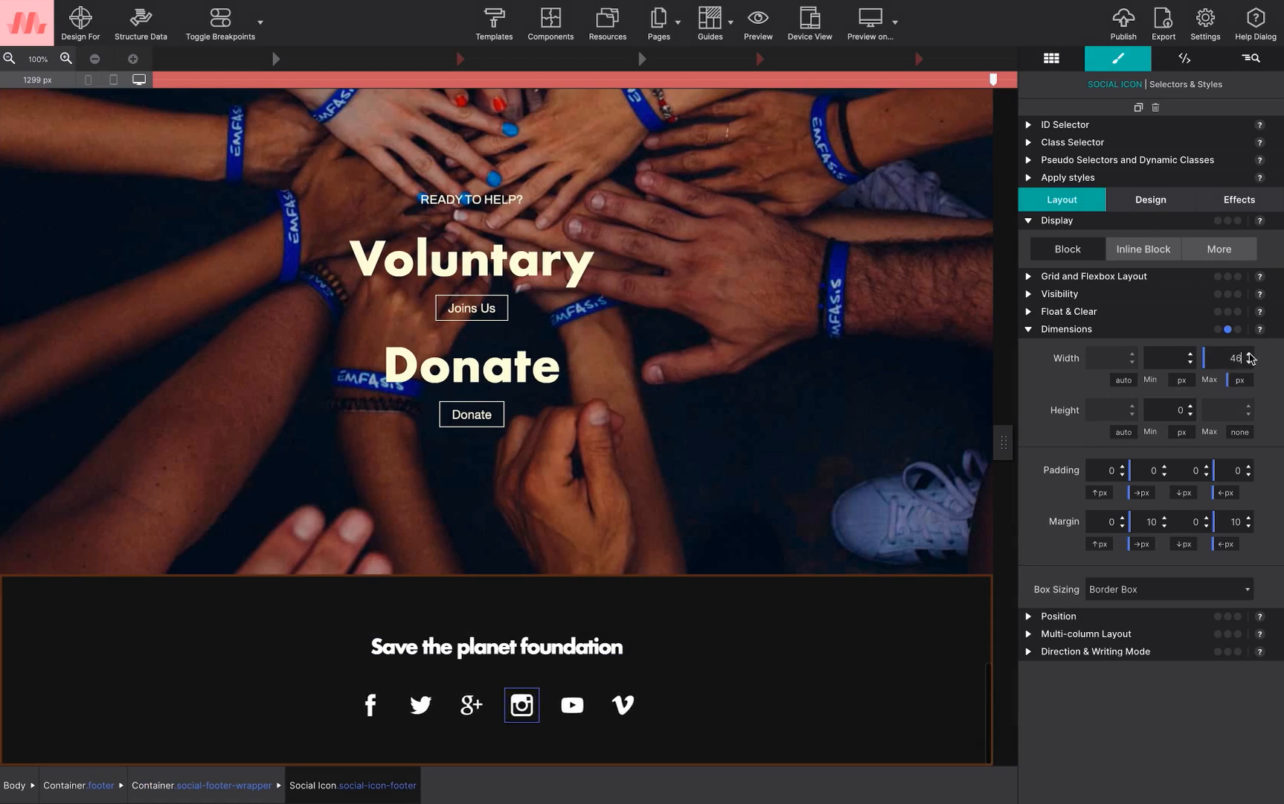
pyautogui.moveTo(1246, 353)
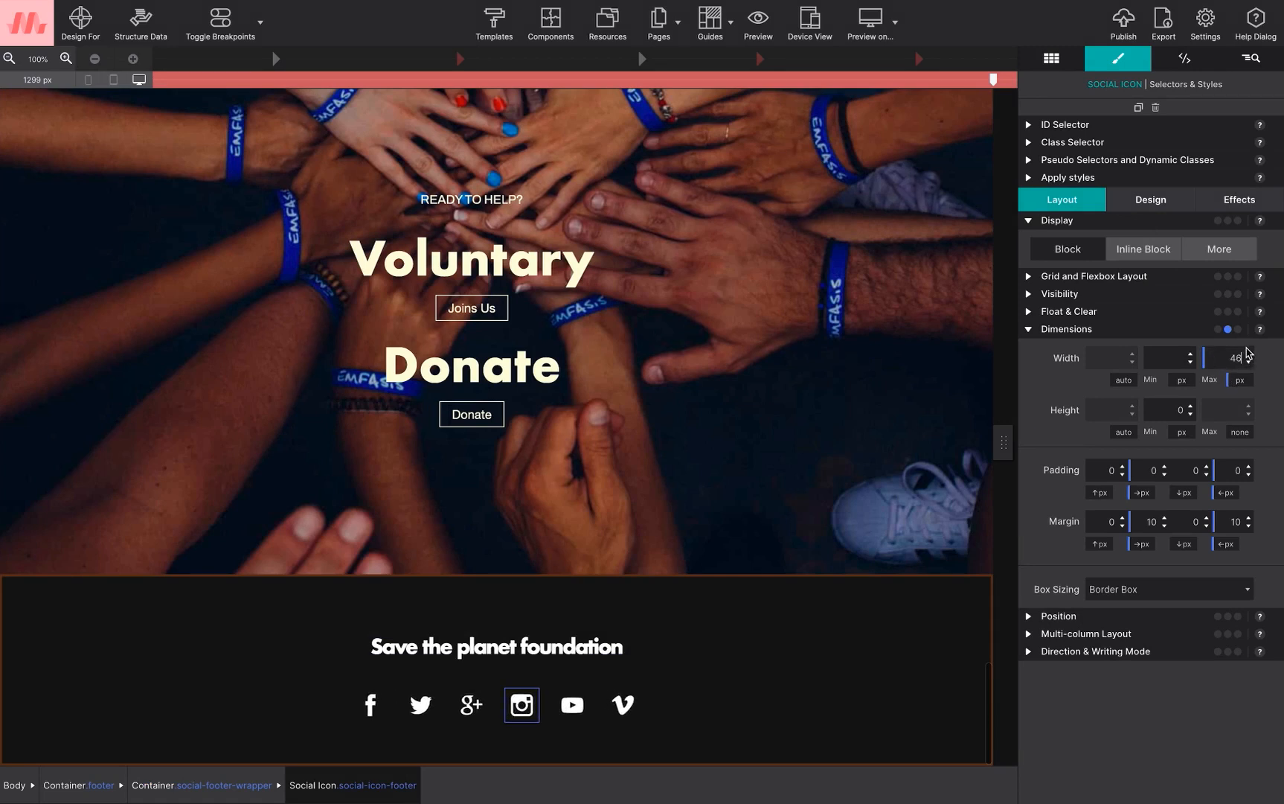
pyautogui.click(1183, 58)
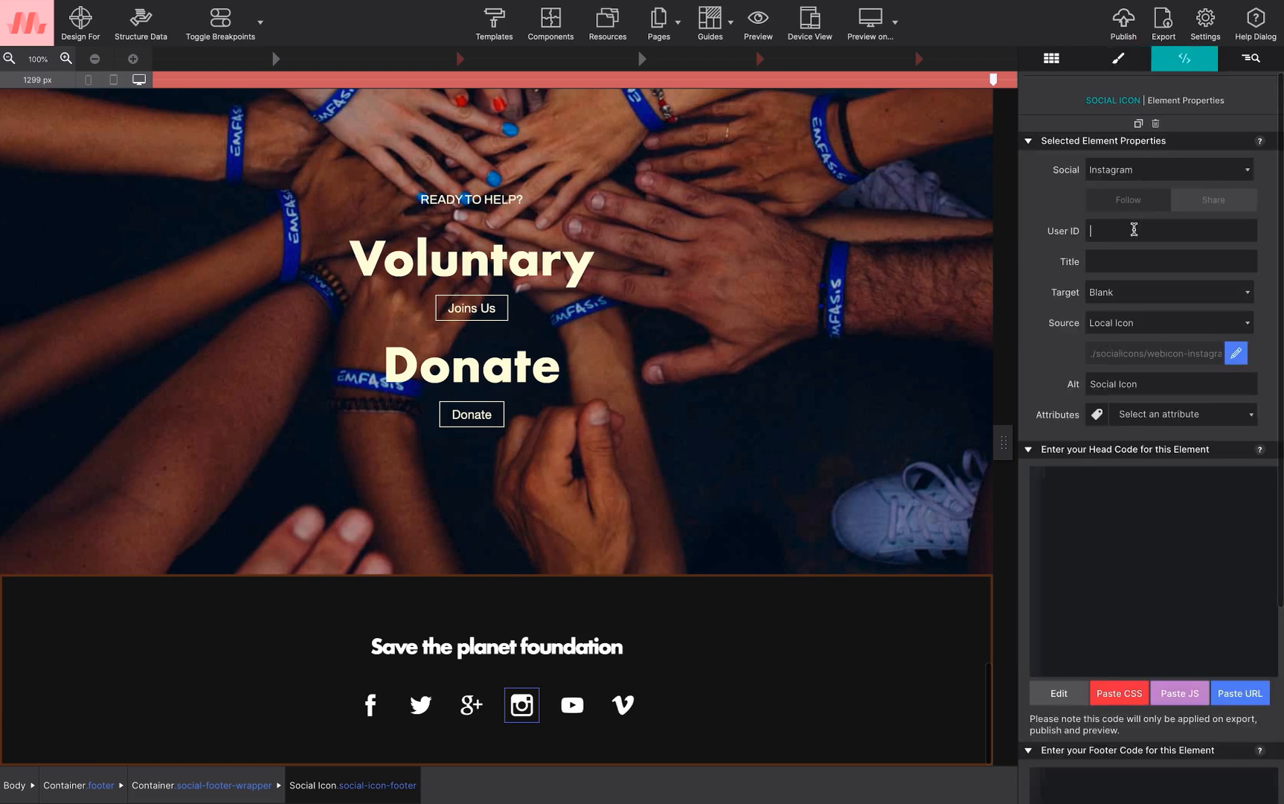
pyautogui.write('coffeecup')
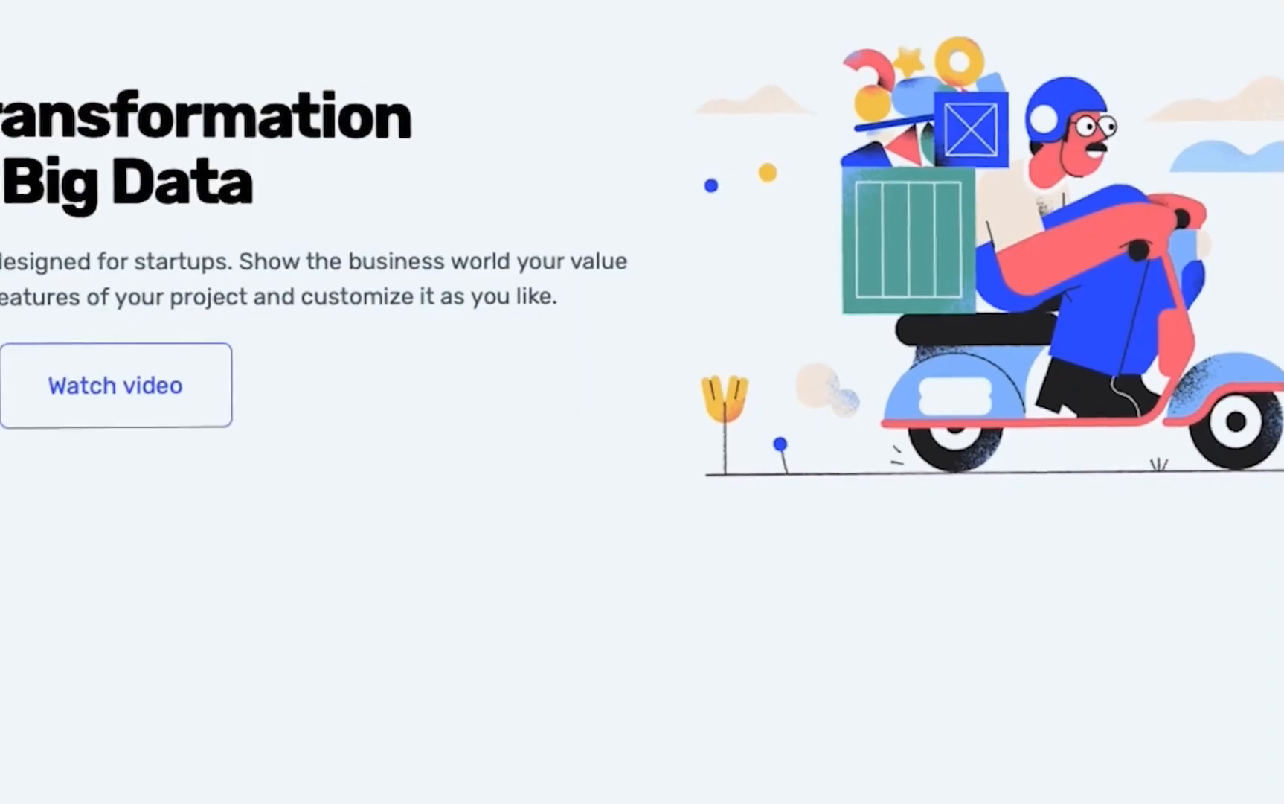
pyautogui.scroll(-3)
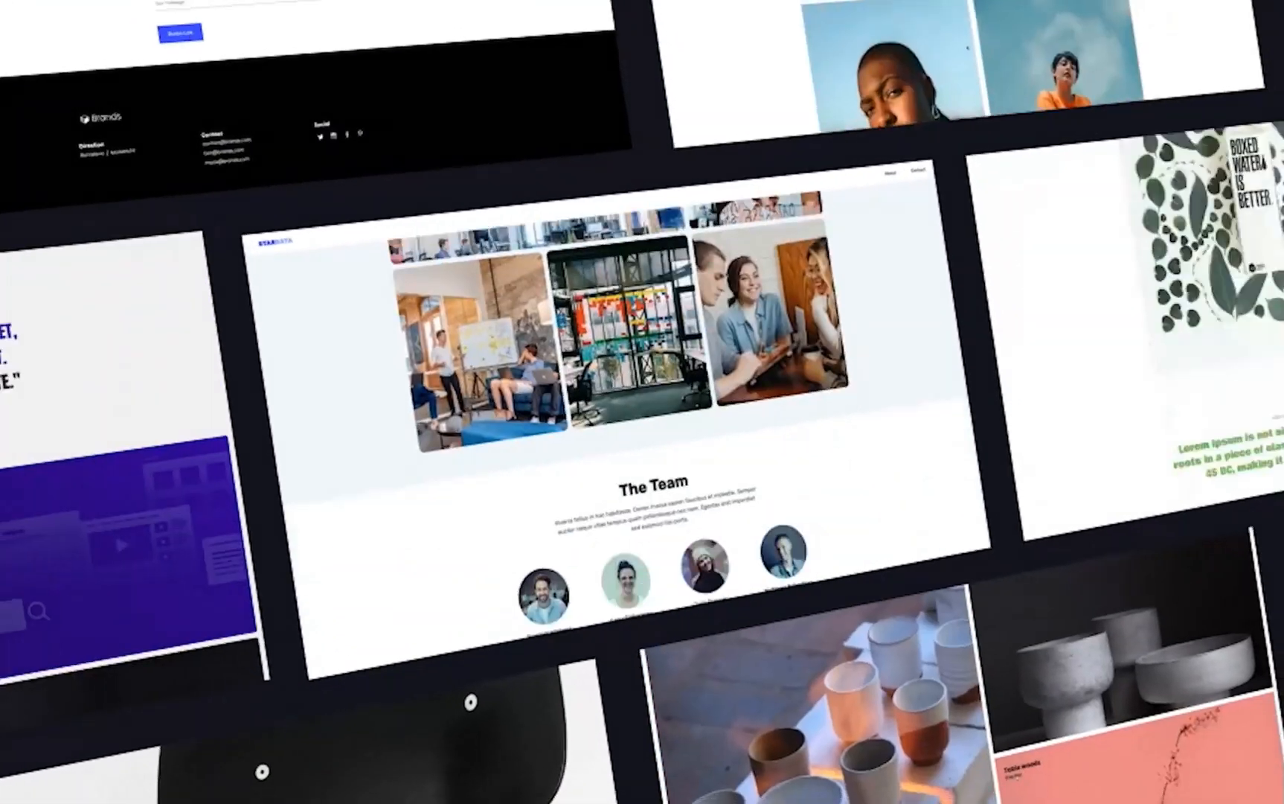
pyautogui.scroll(-3)
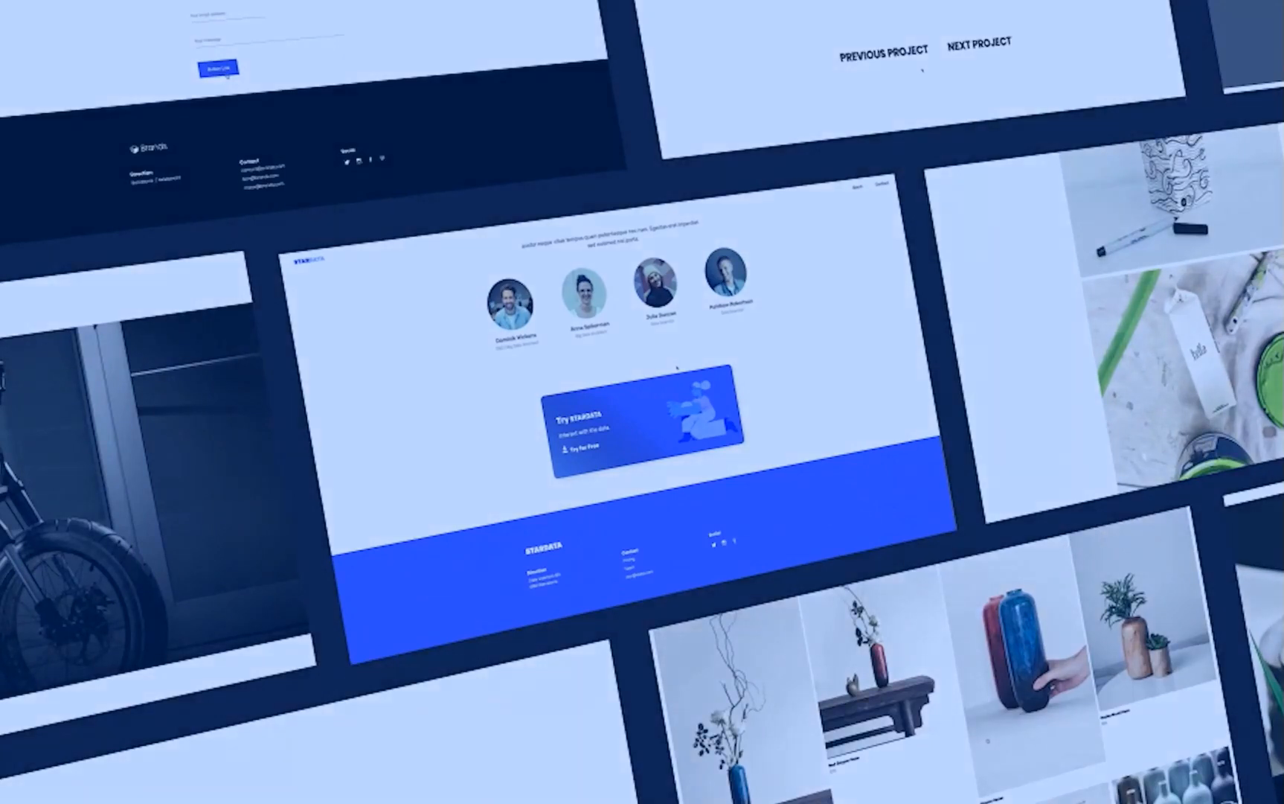